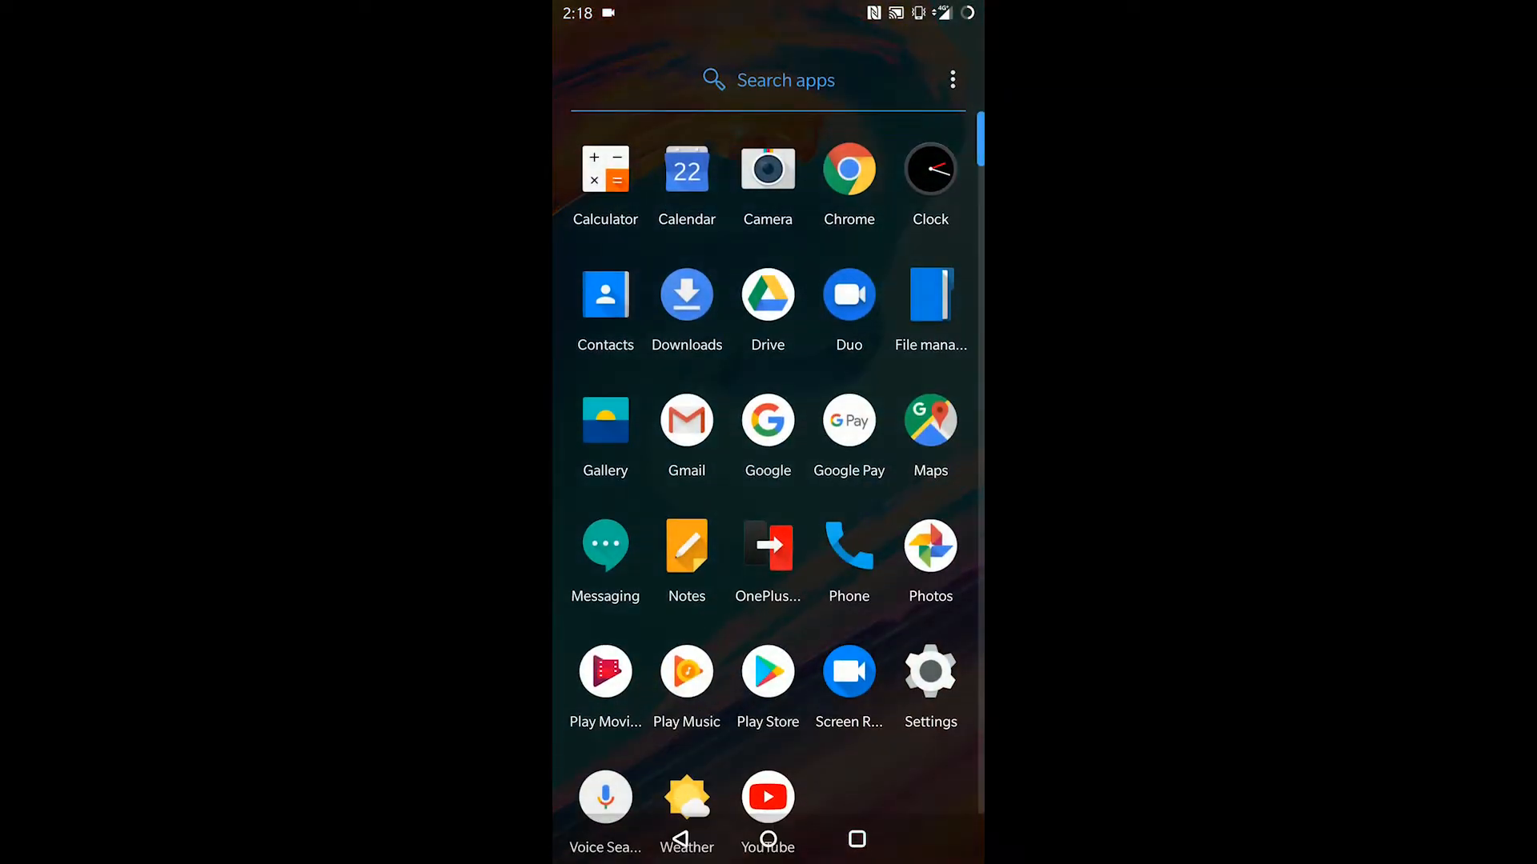
- Find Microsoft Authenticator in the Play Store by searching 'mic' and install it
click(768, 674)
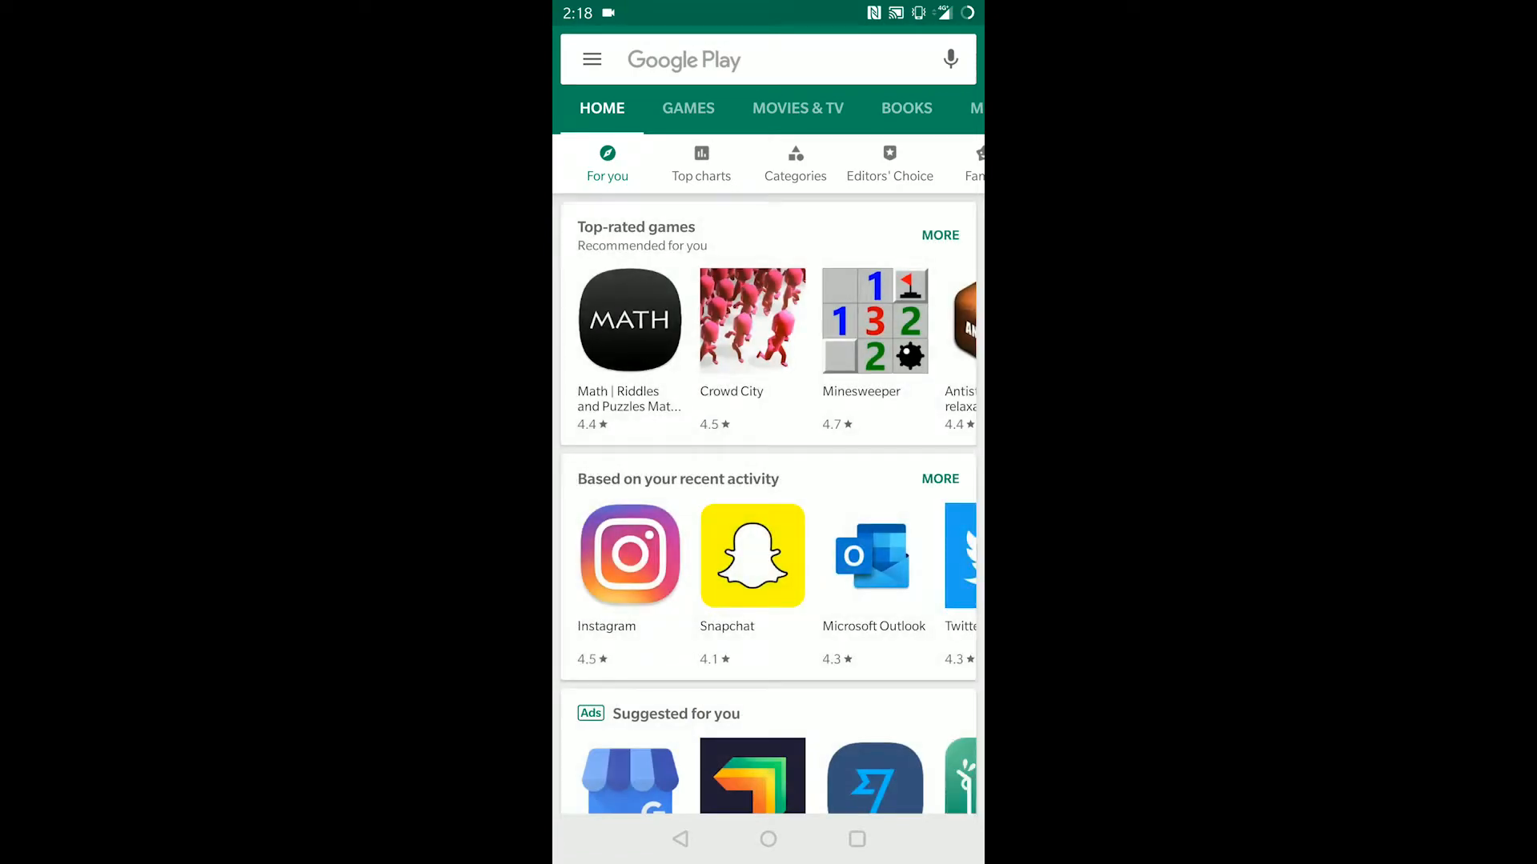
text(microsoft au)
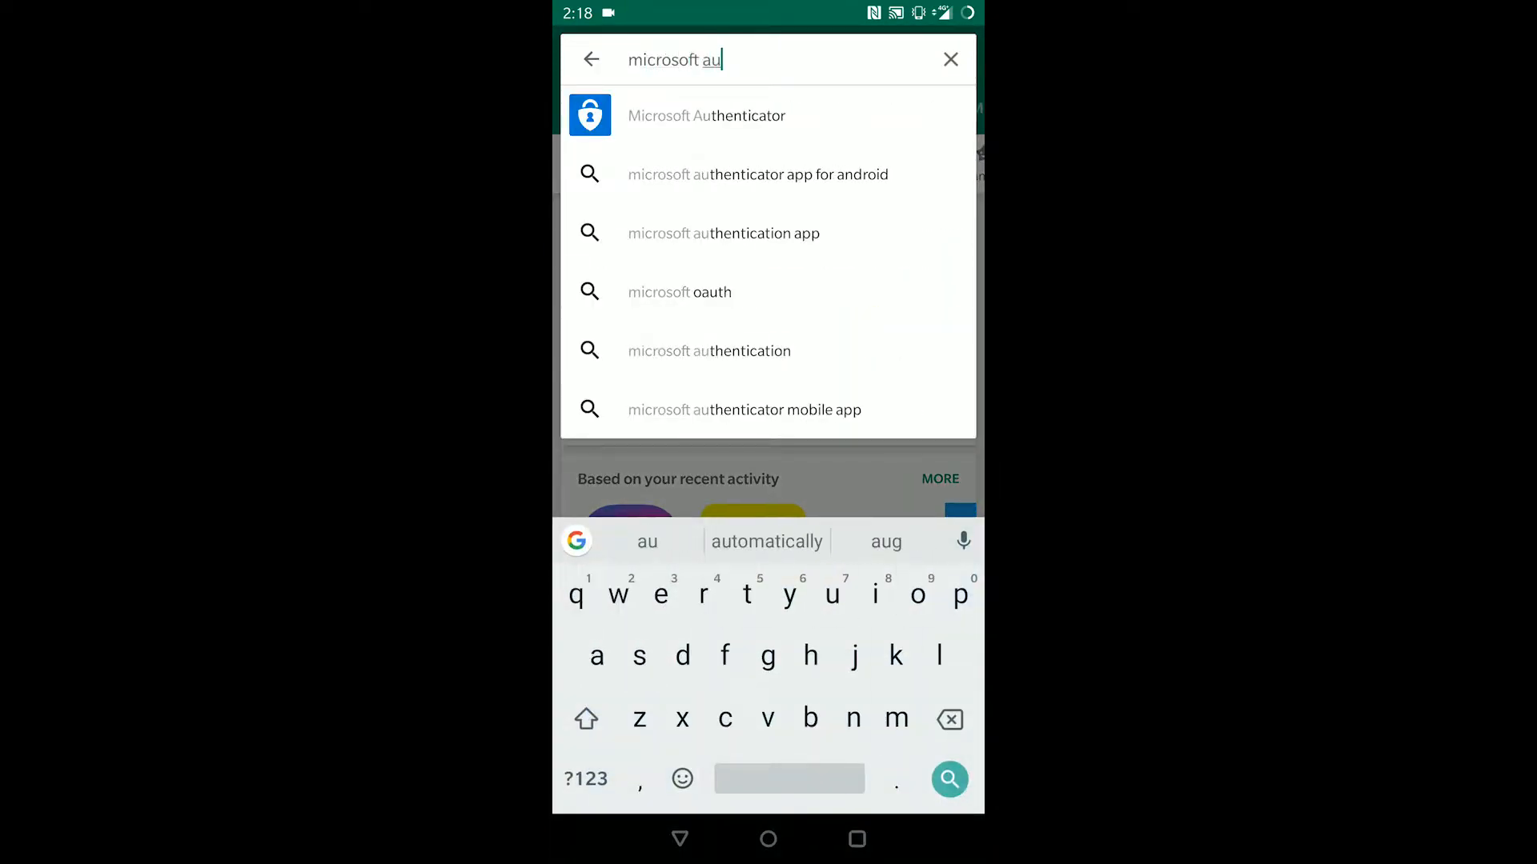
click(706, 115)
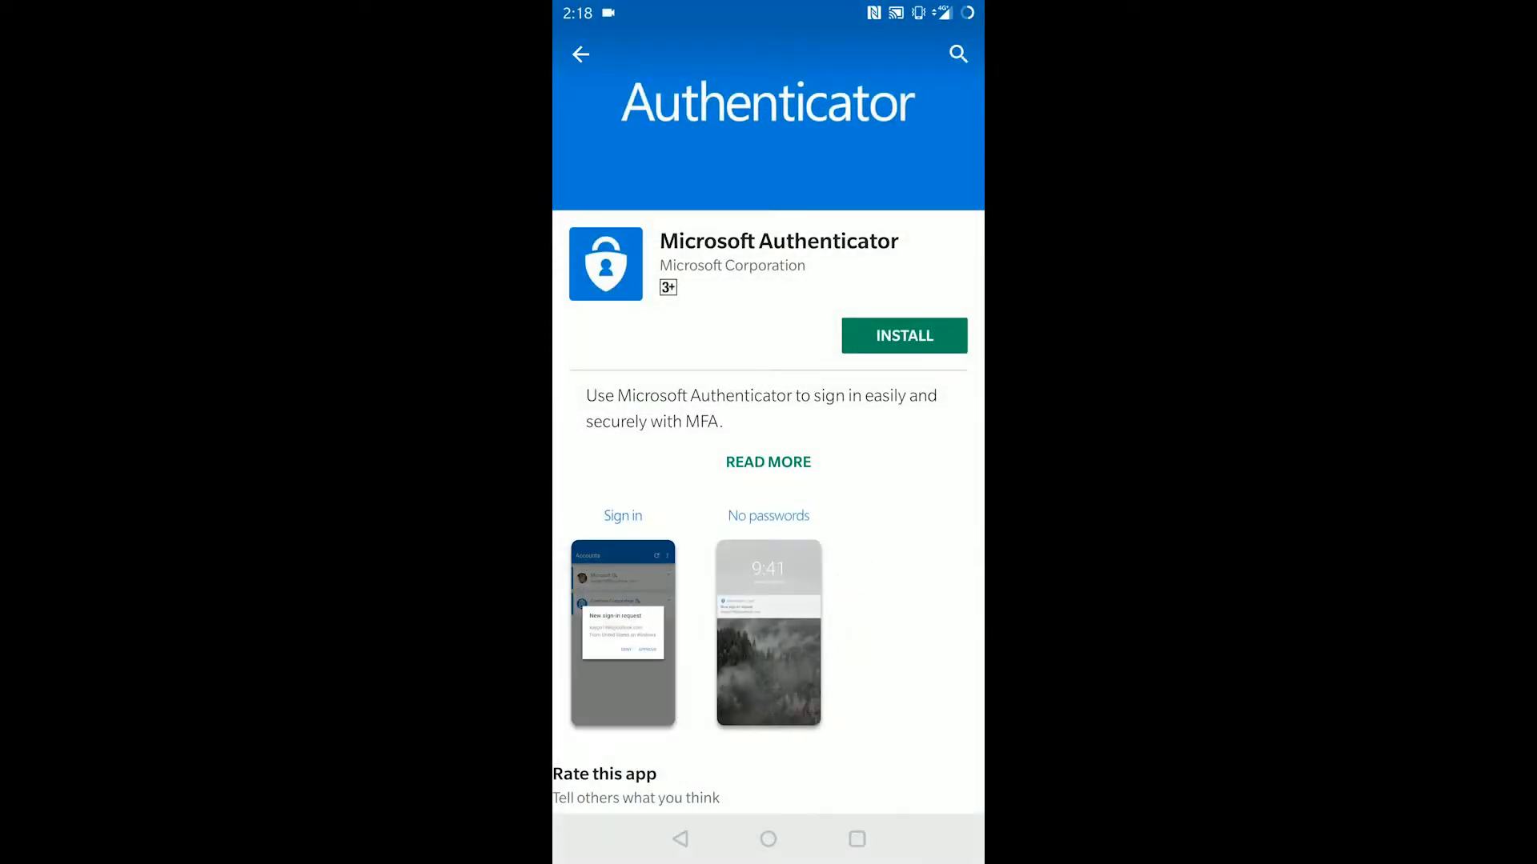
click(903, 335)
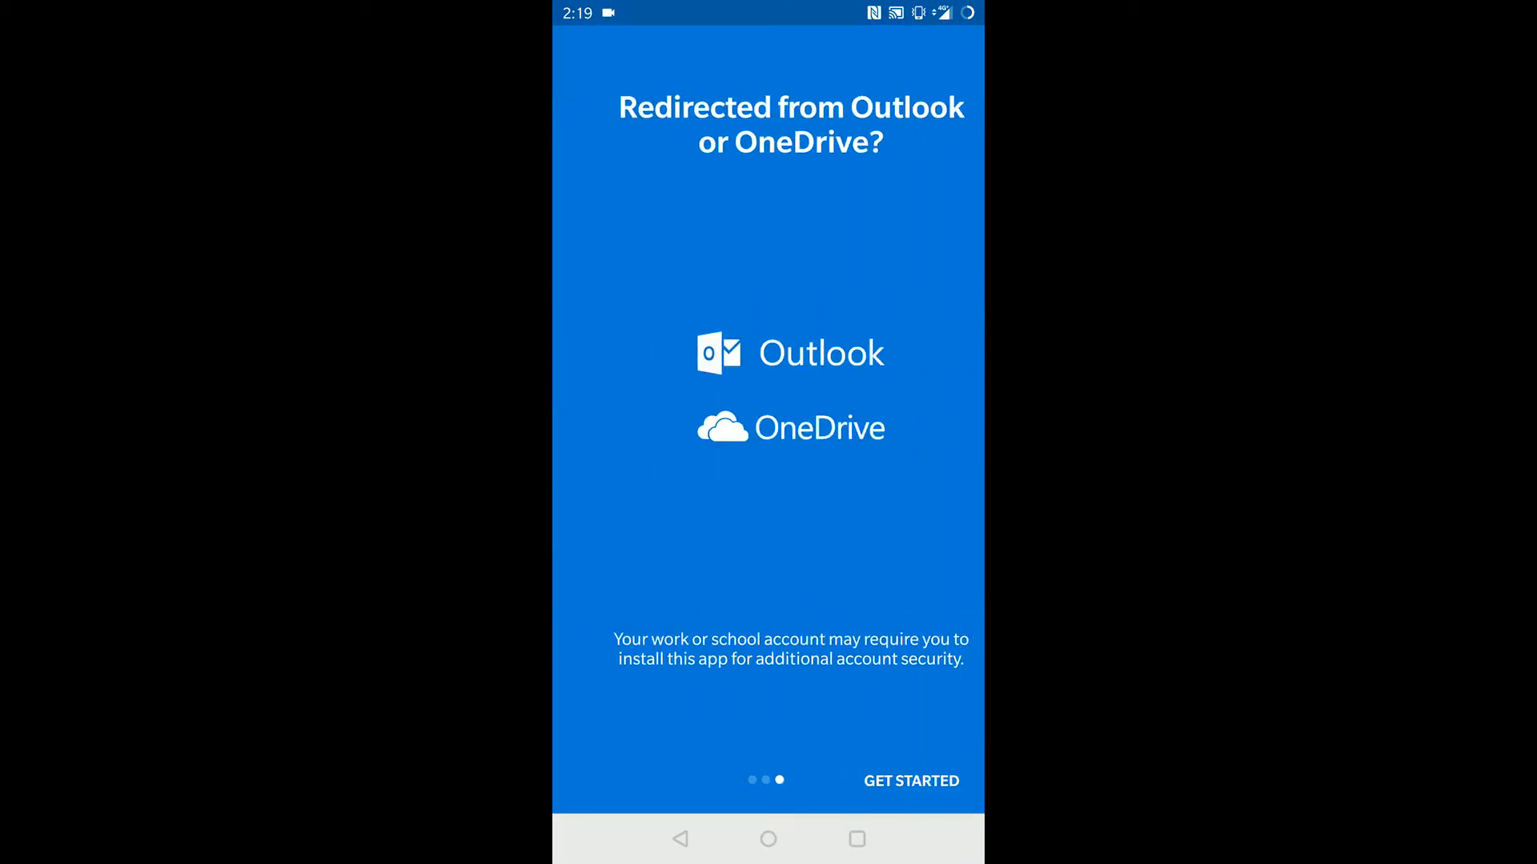
- Finish the Authenticator welcome tour with Get Started
click(909, 781)
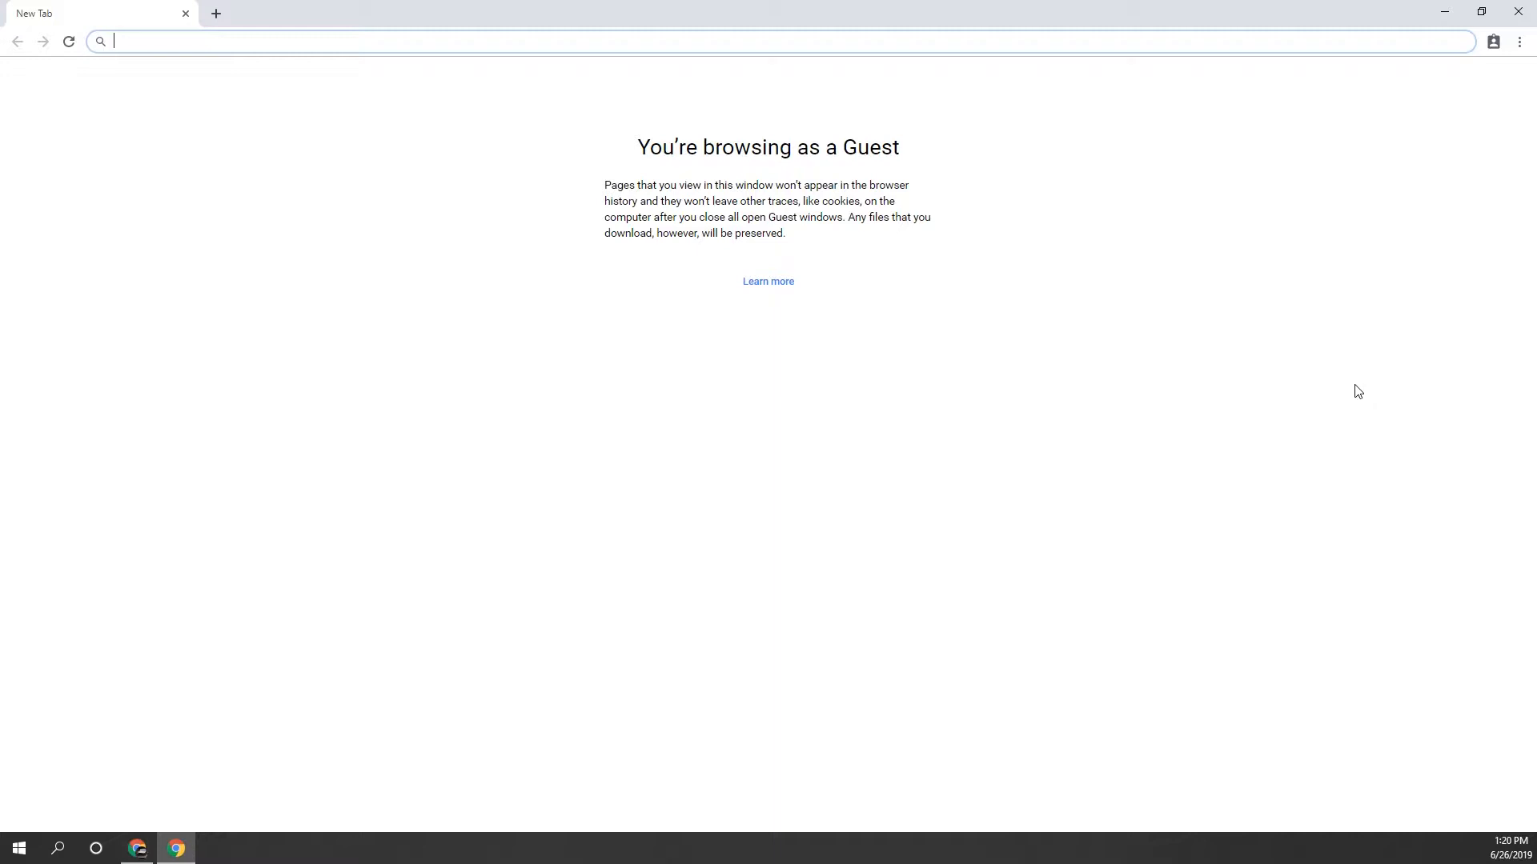
- Sign in at login.microsoftonline.com with the jacob@ account email and password
text(login.mi)
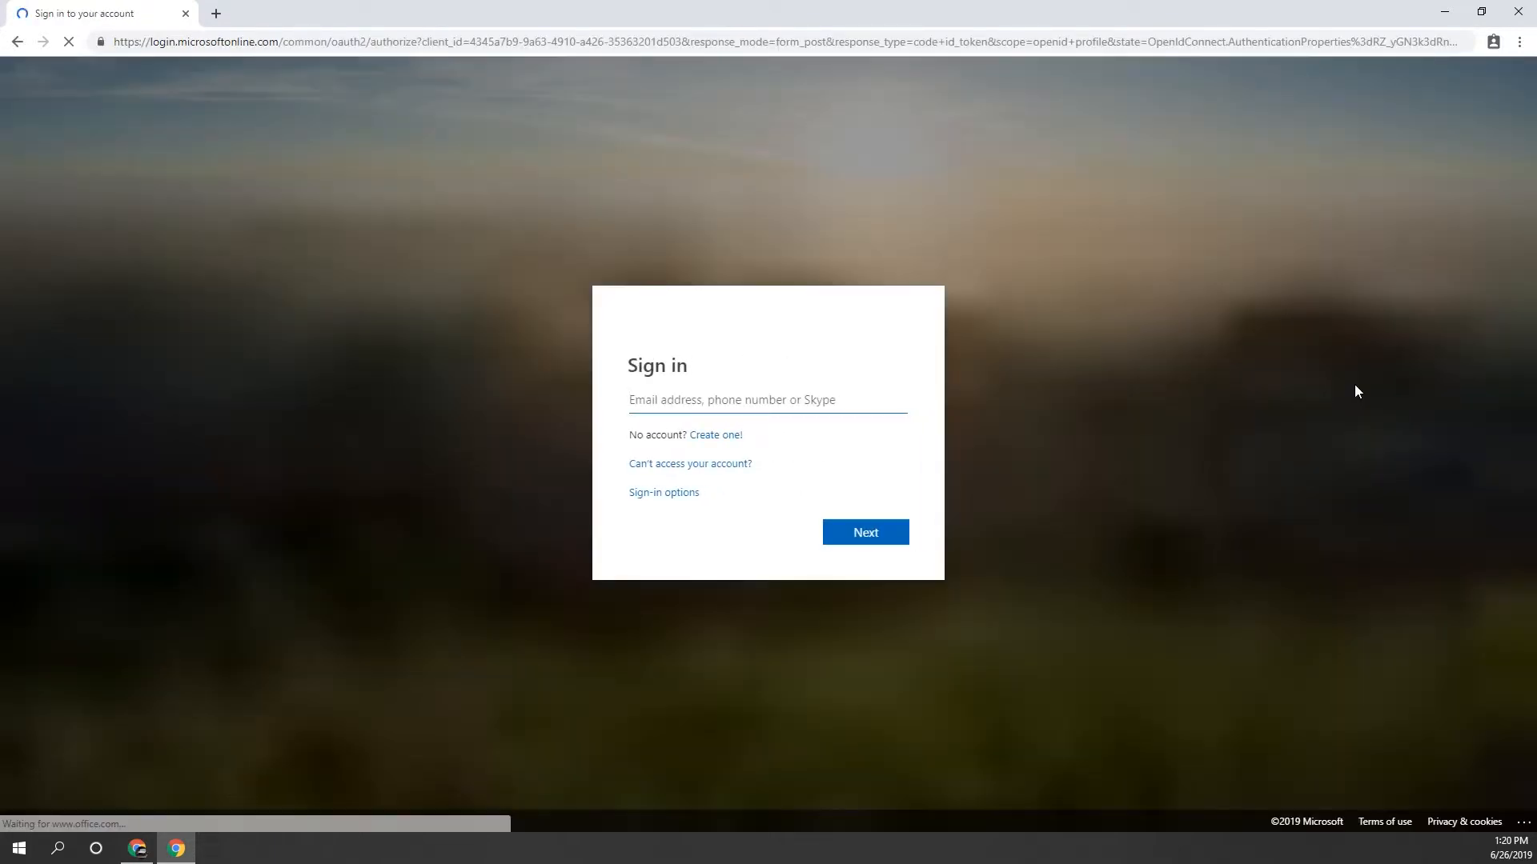
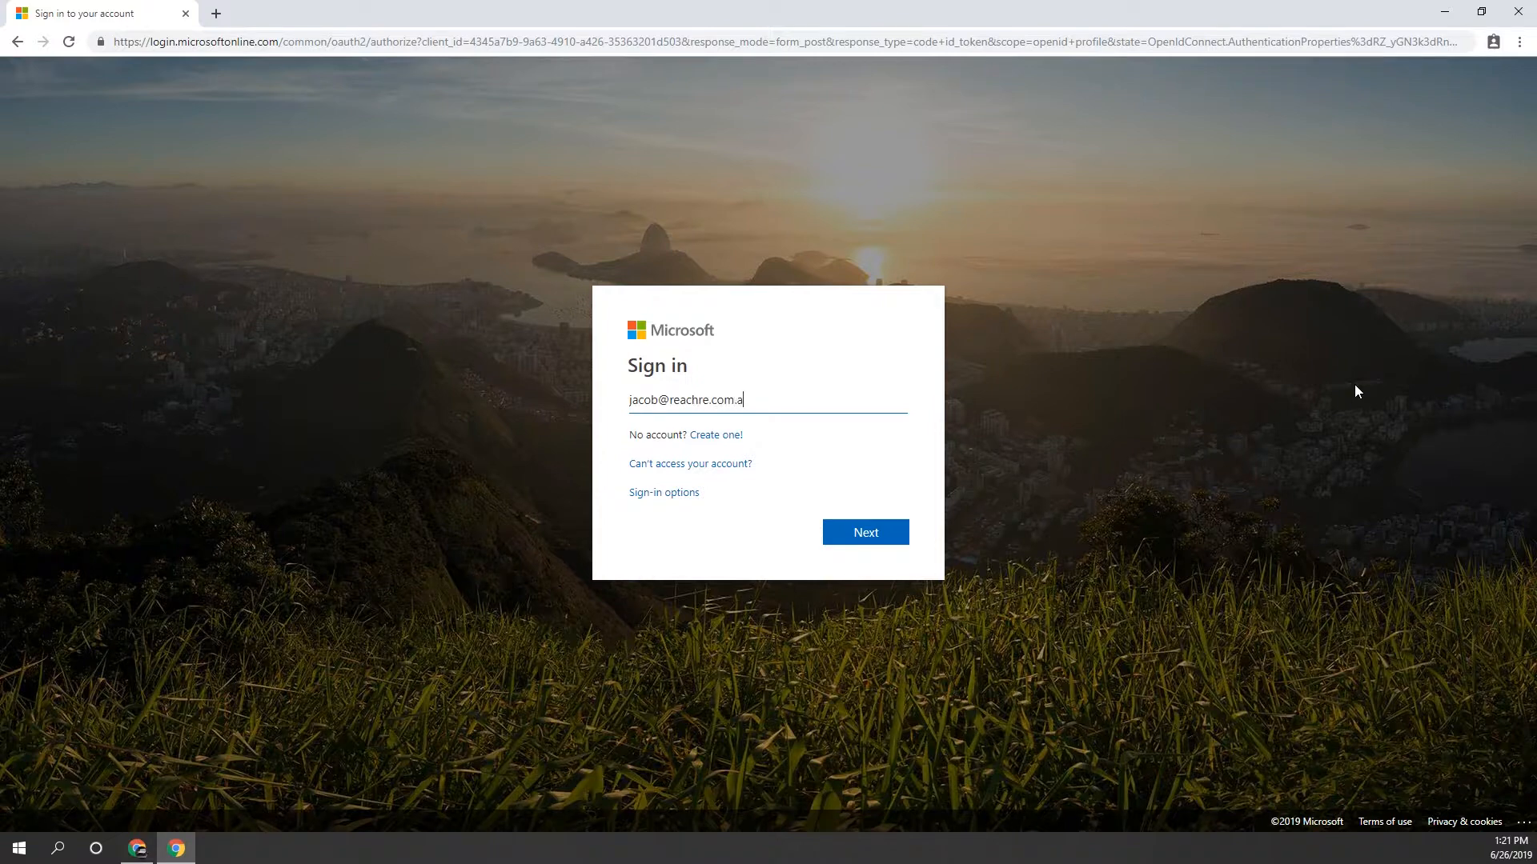
click(864, 532)
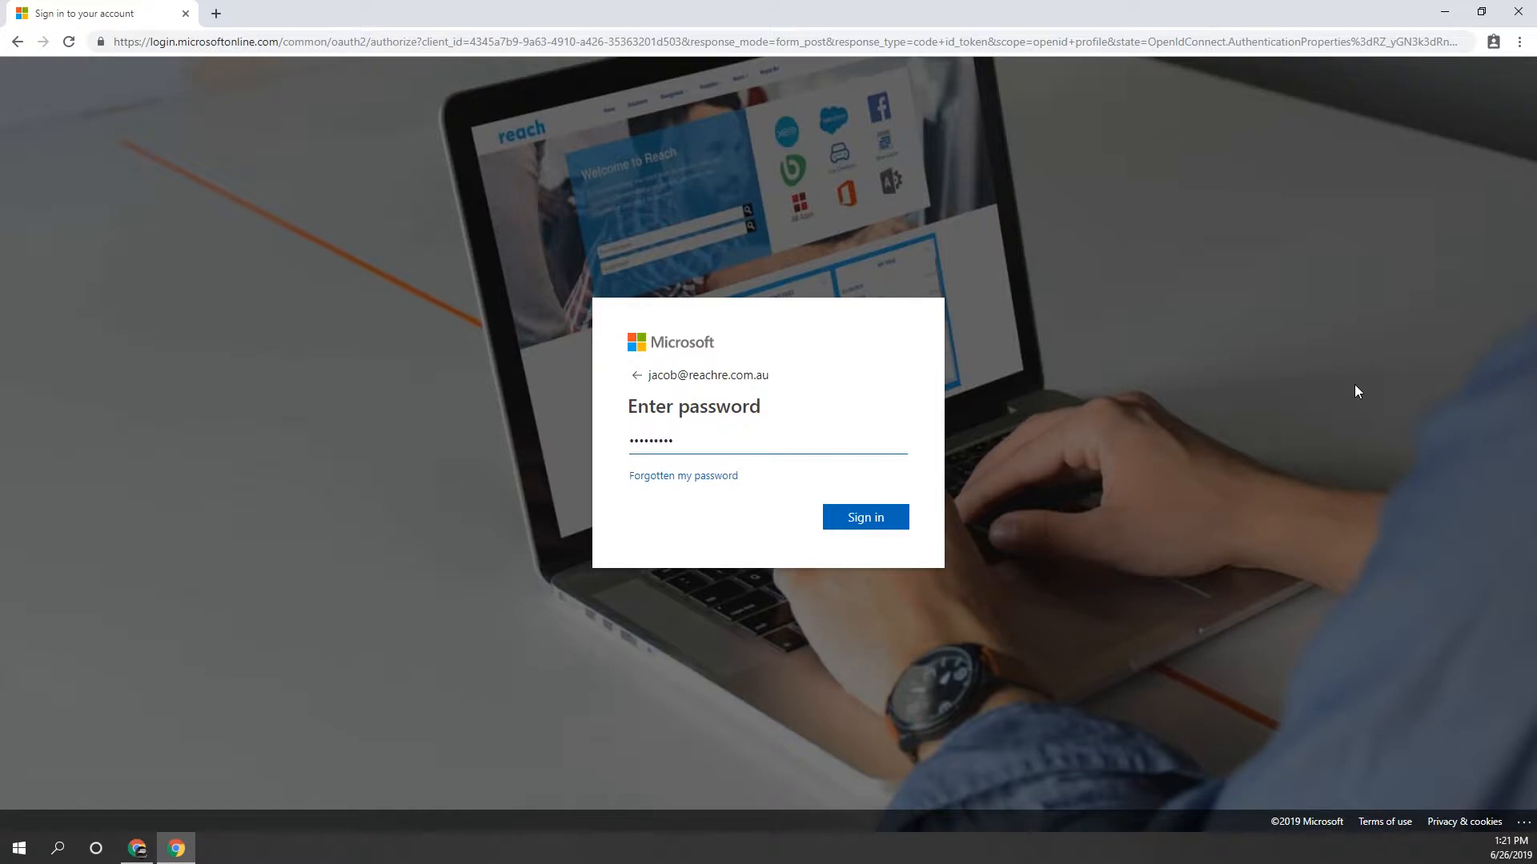
click(864, 517)
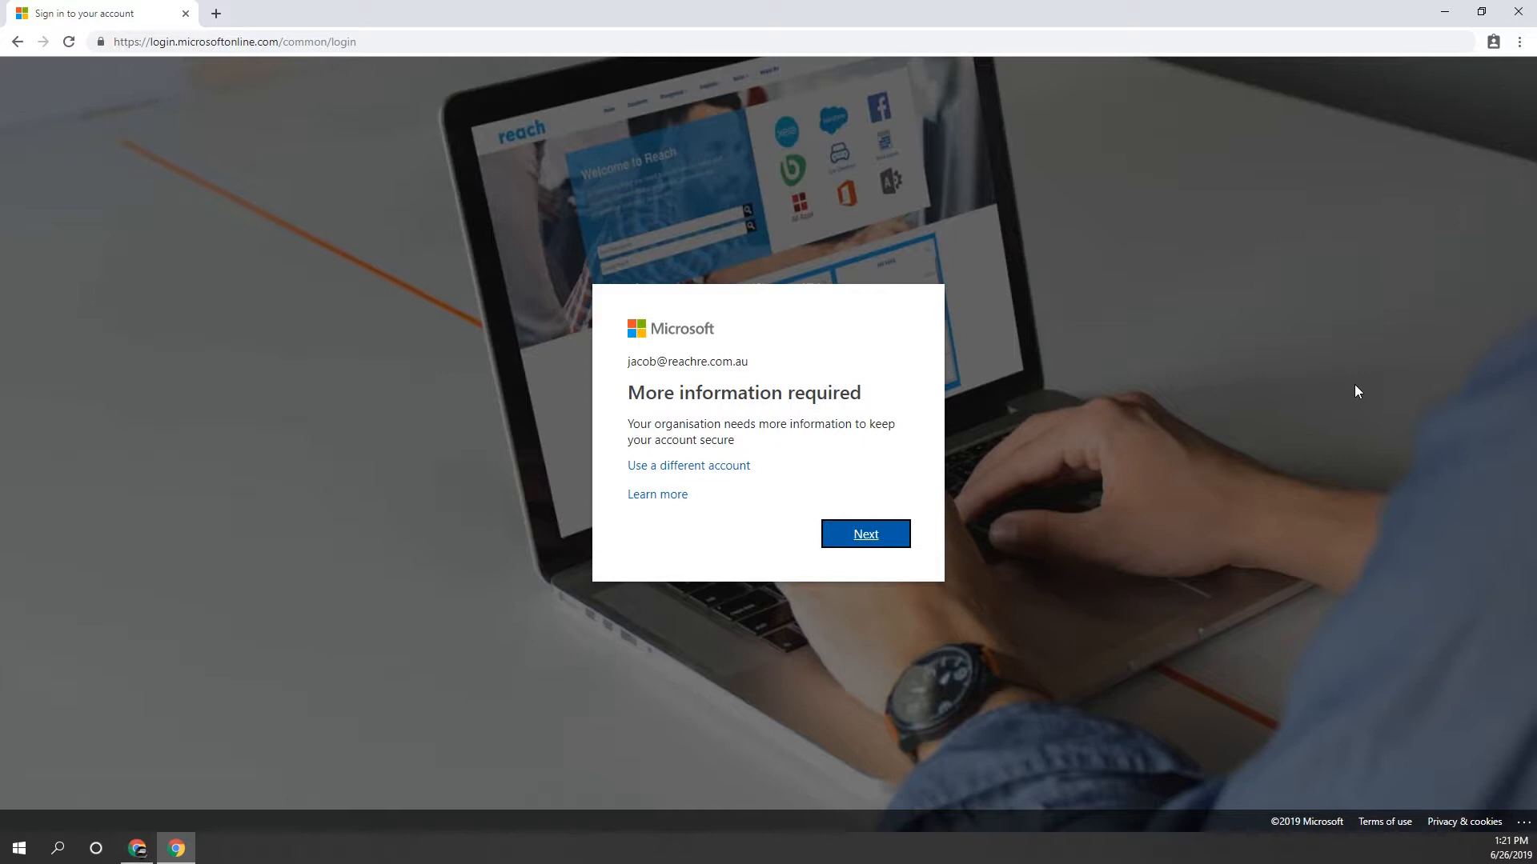
- Proceed past the notice and choose Mobile app as the verification contact method
click(864, 533)
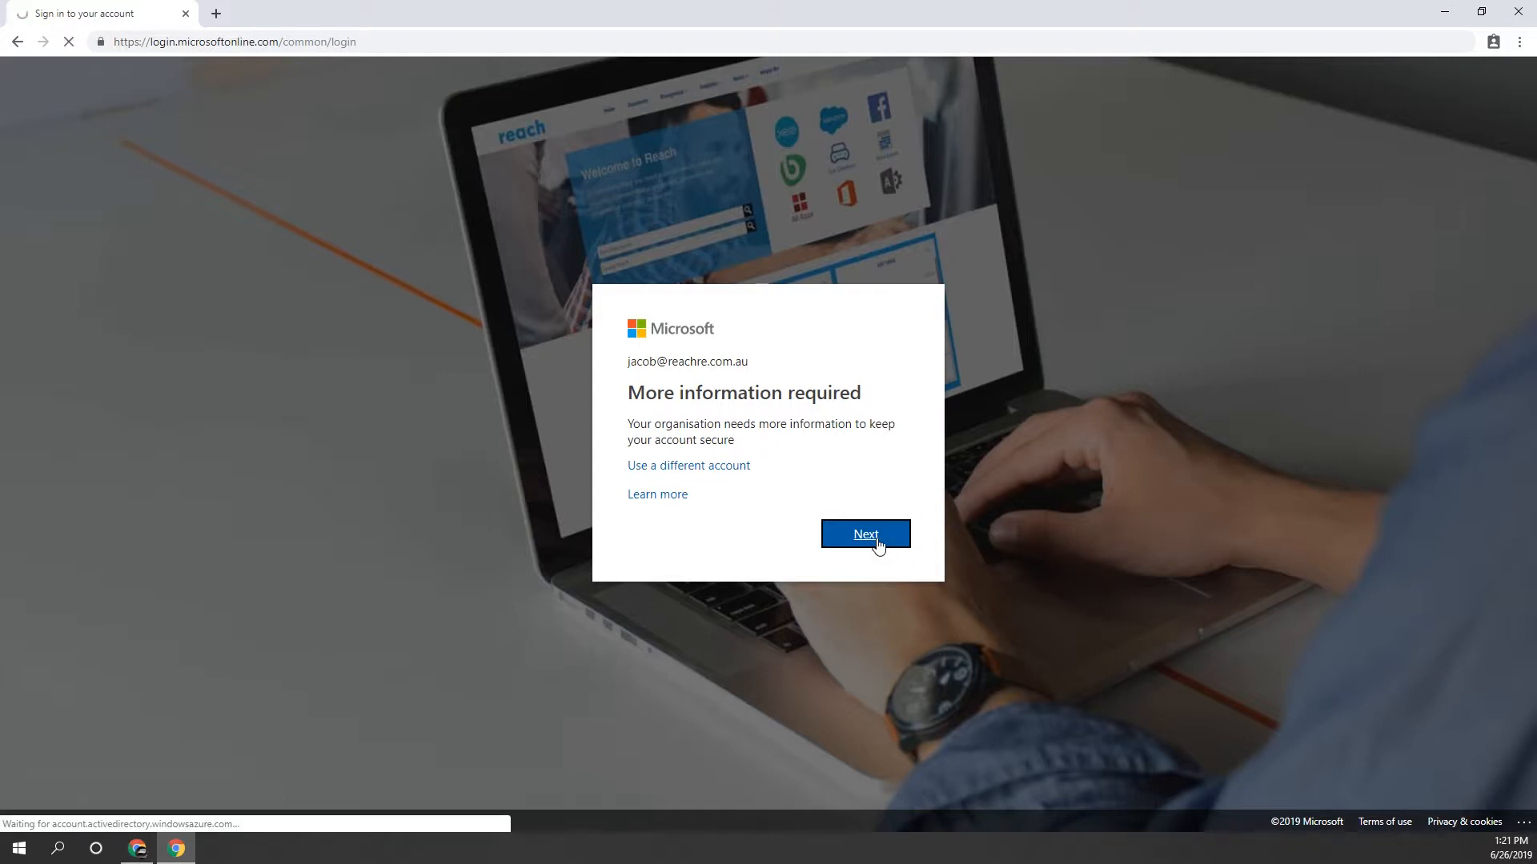
click(865, 534)
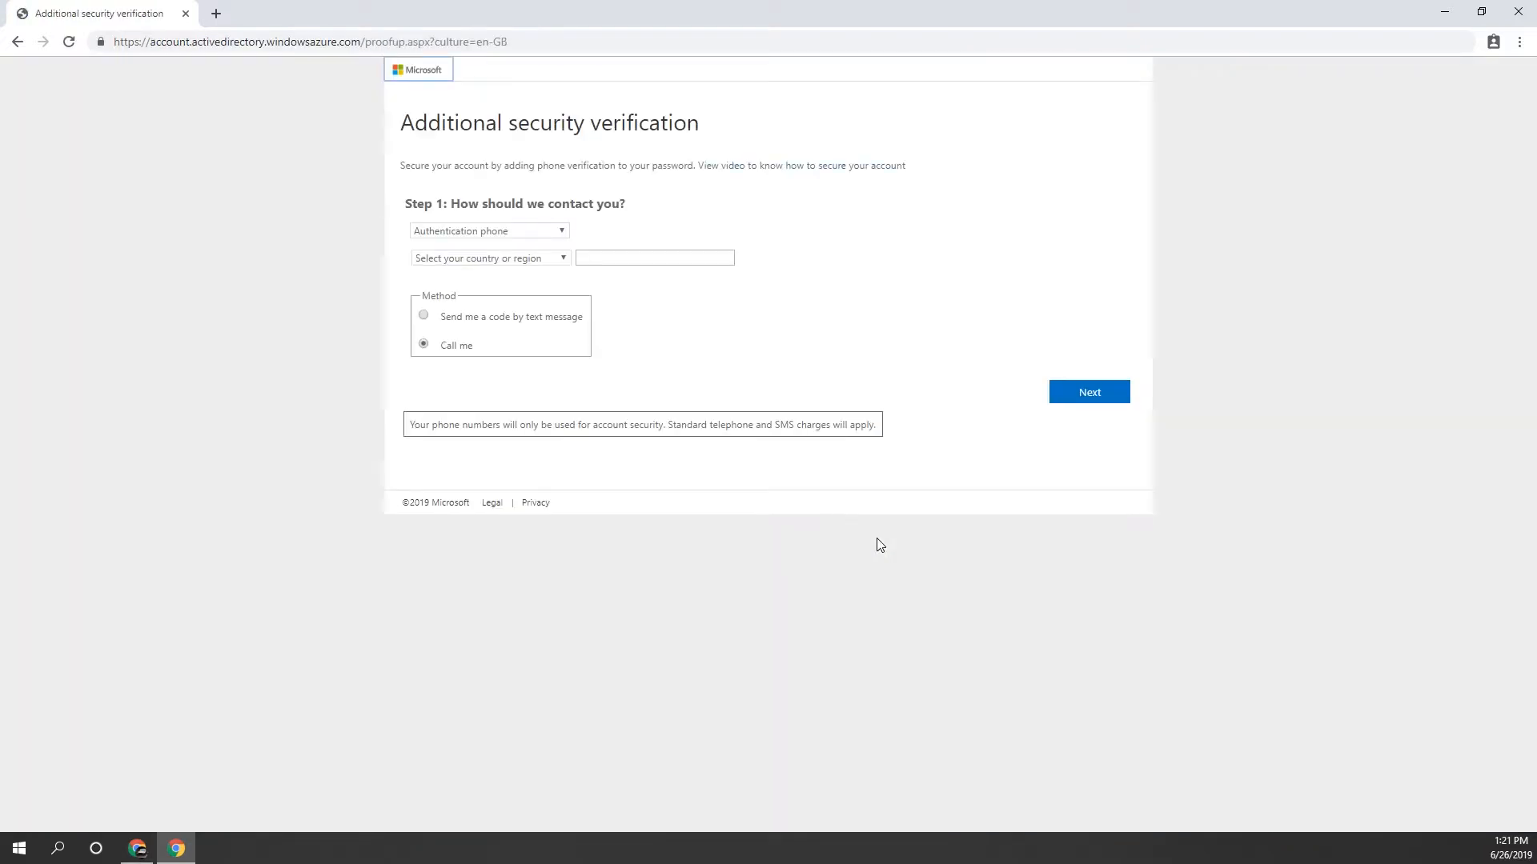
mouse_move(867, 367)
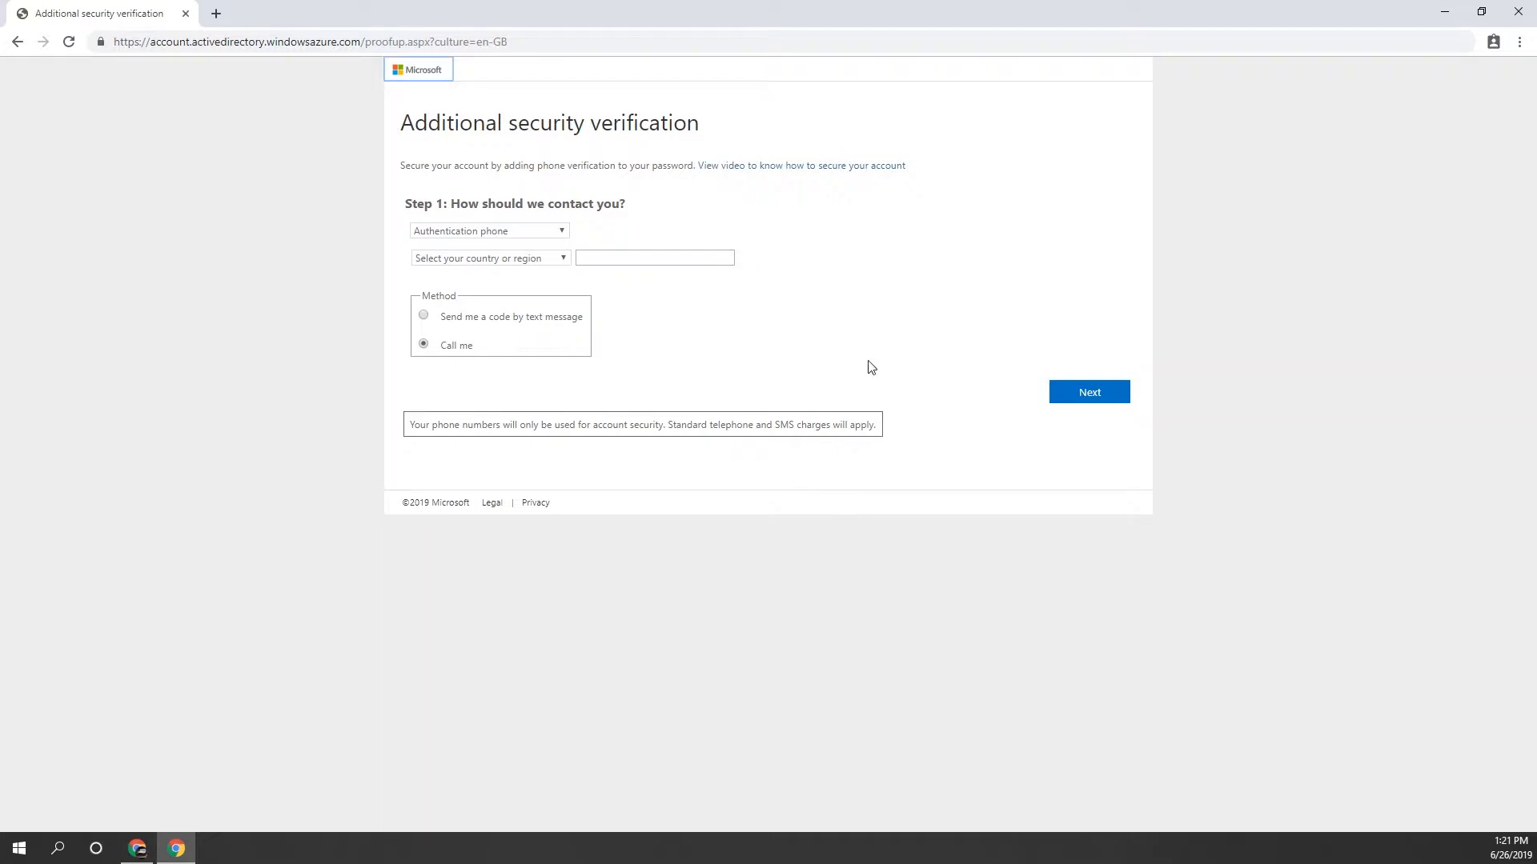
mouse_move(556, 234)
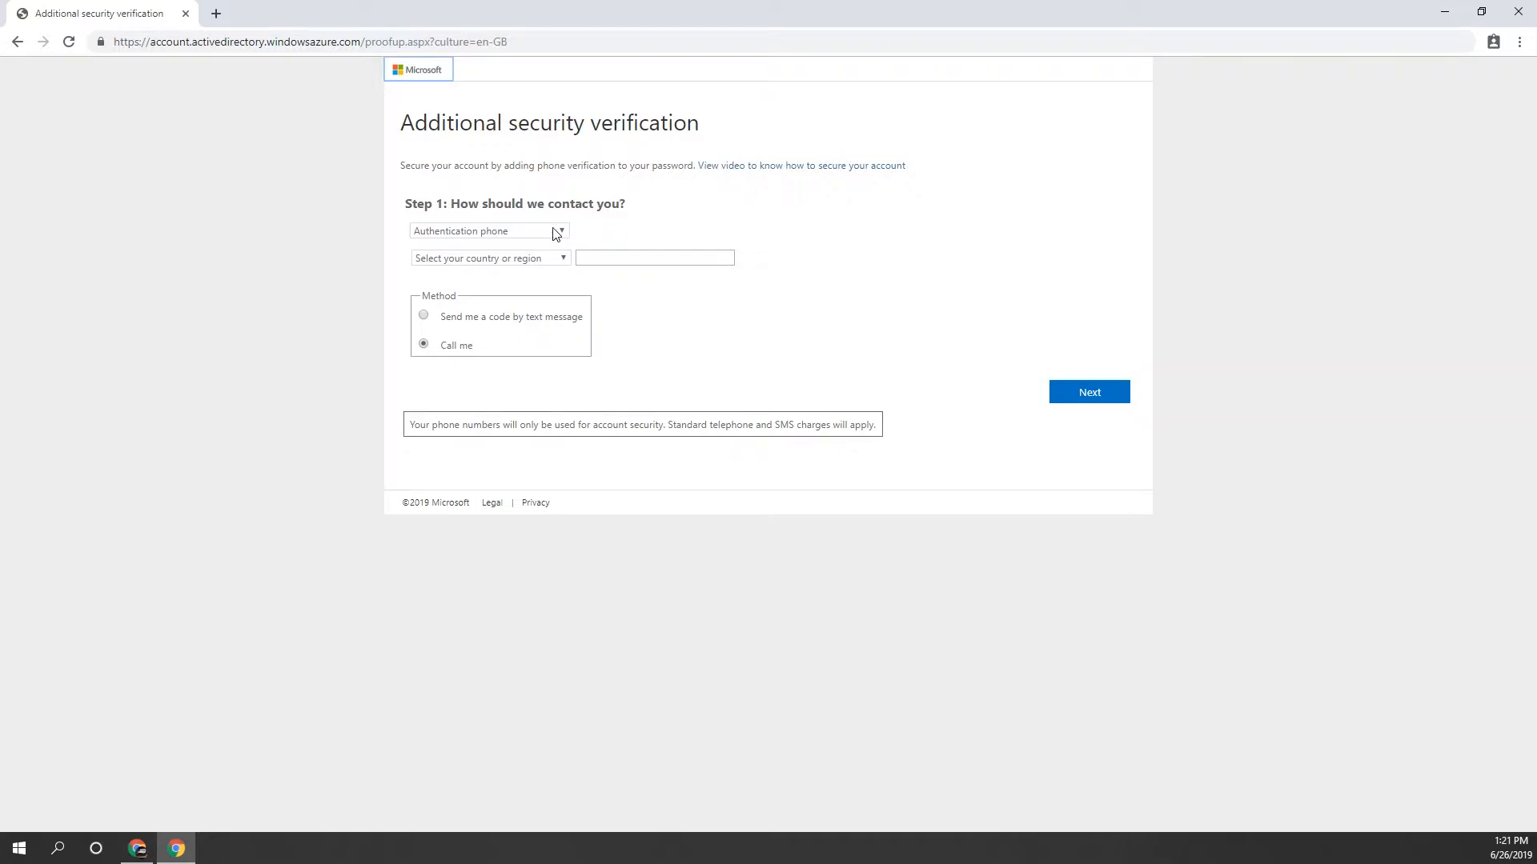
click(488, 230)
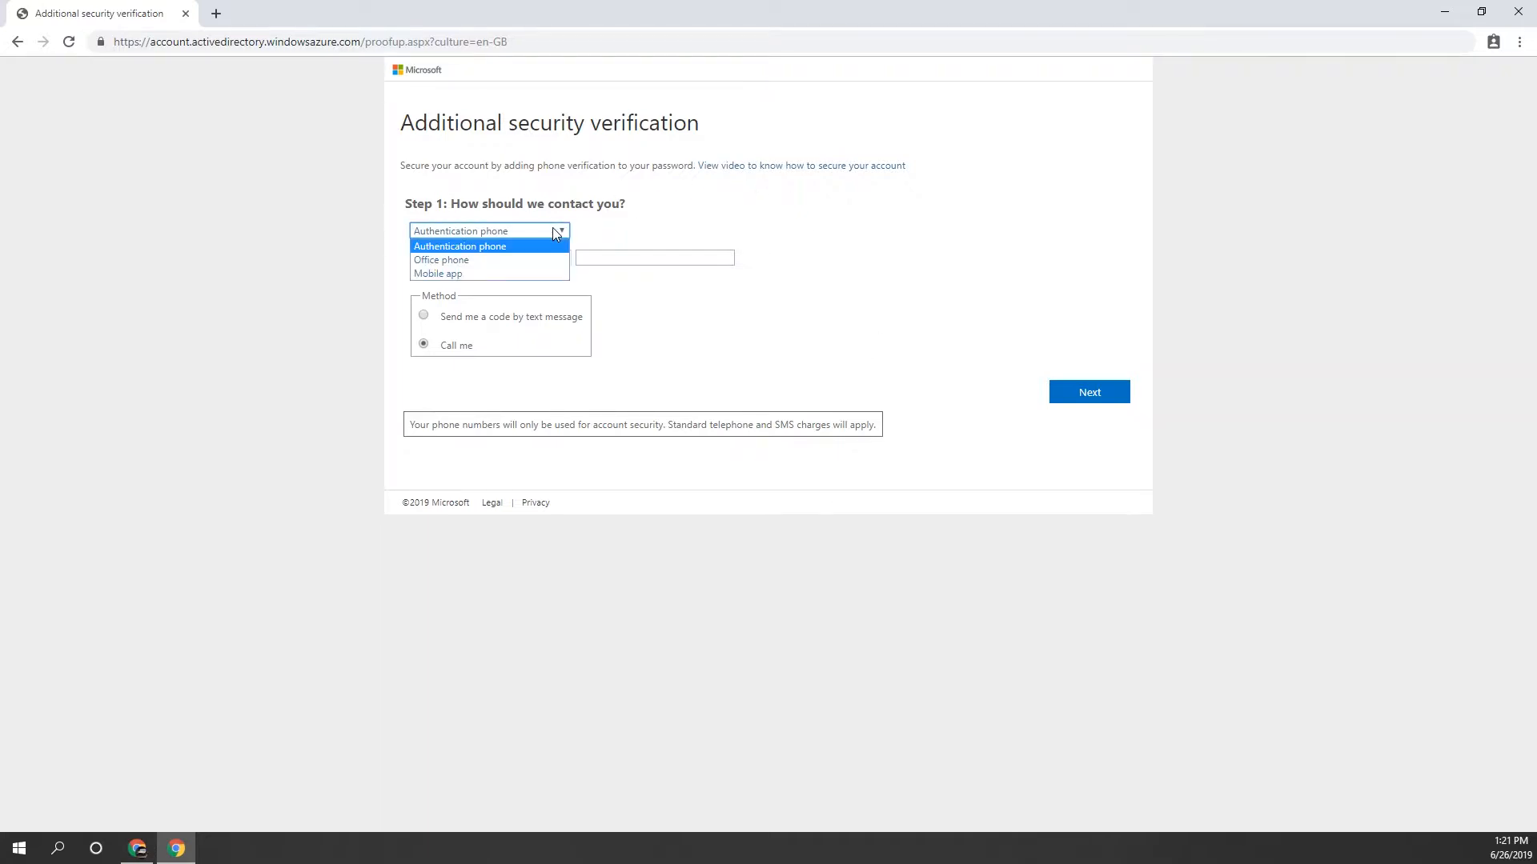
mouse_move(488, 274)
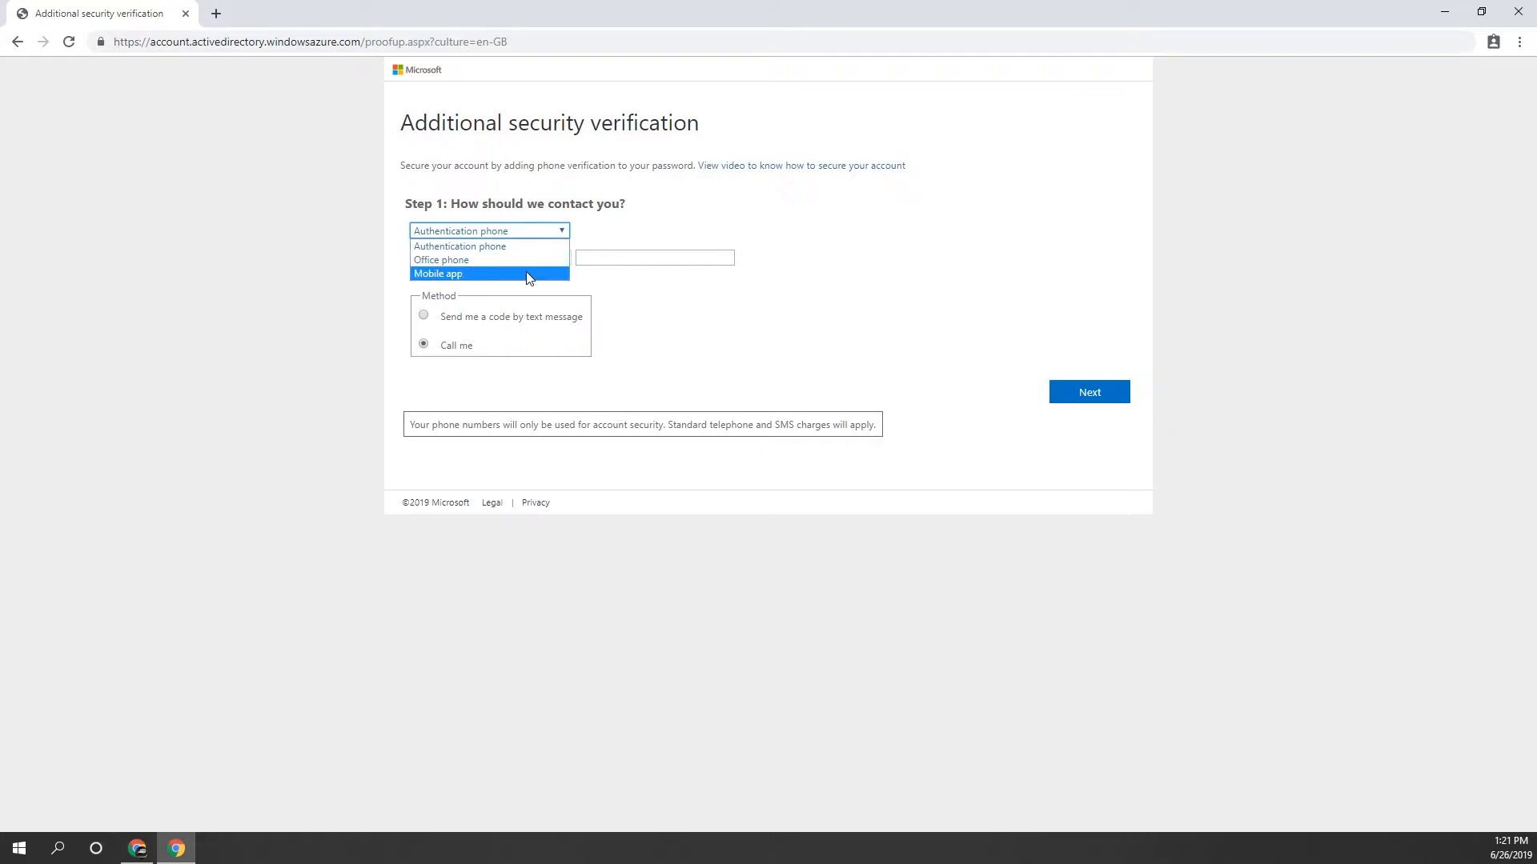
click(437, 274)
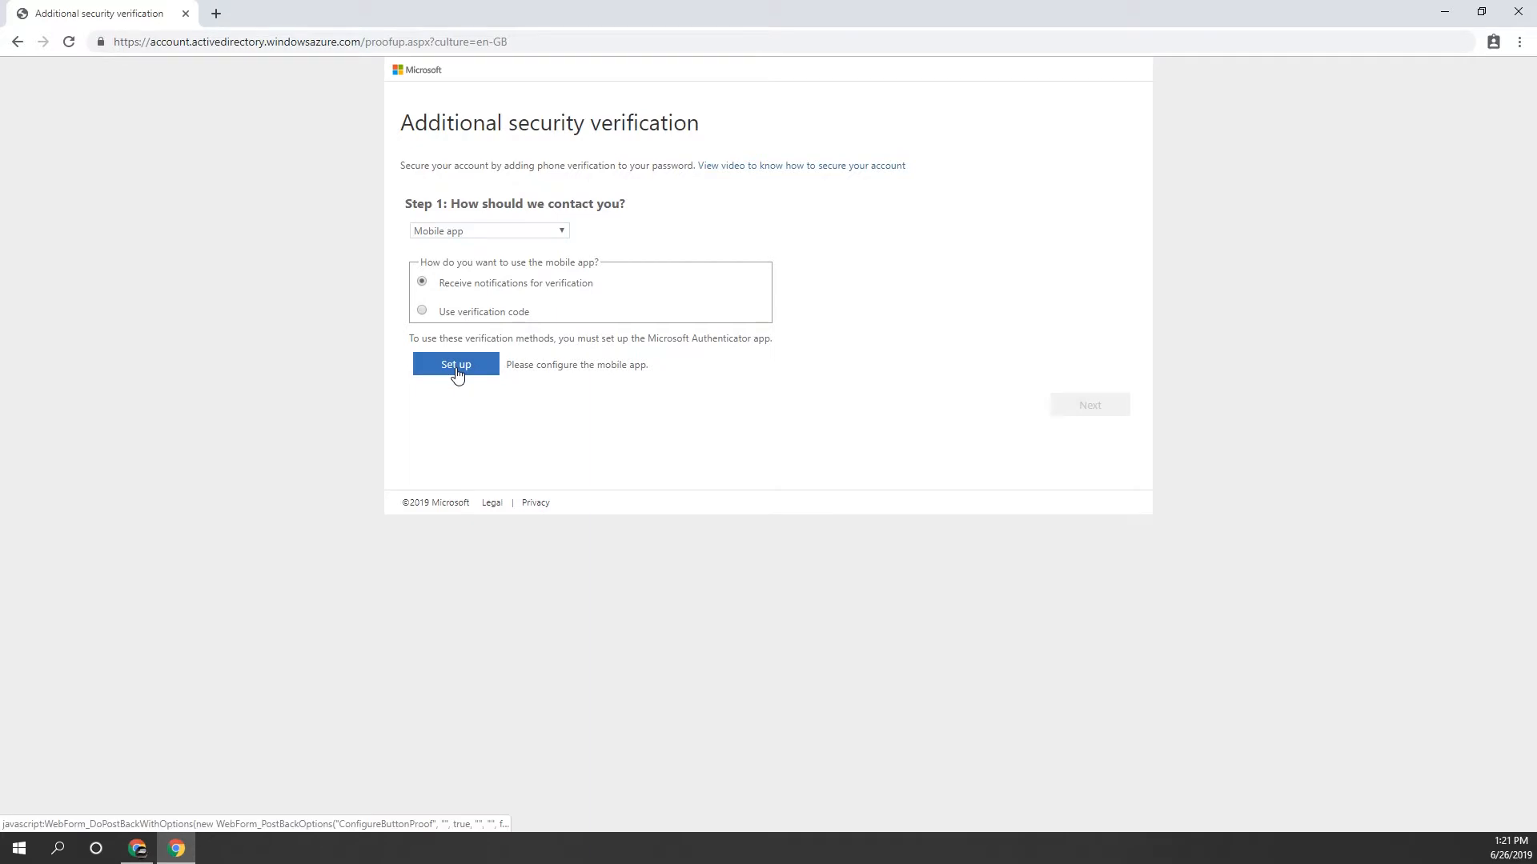
- Start the Set up flow so the Configure mobile app QR code appears
click(455, 364)
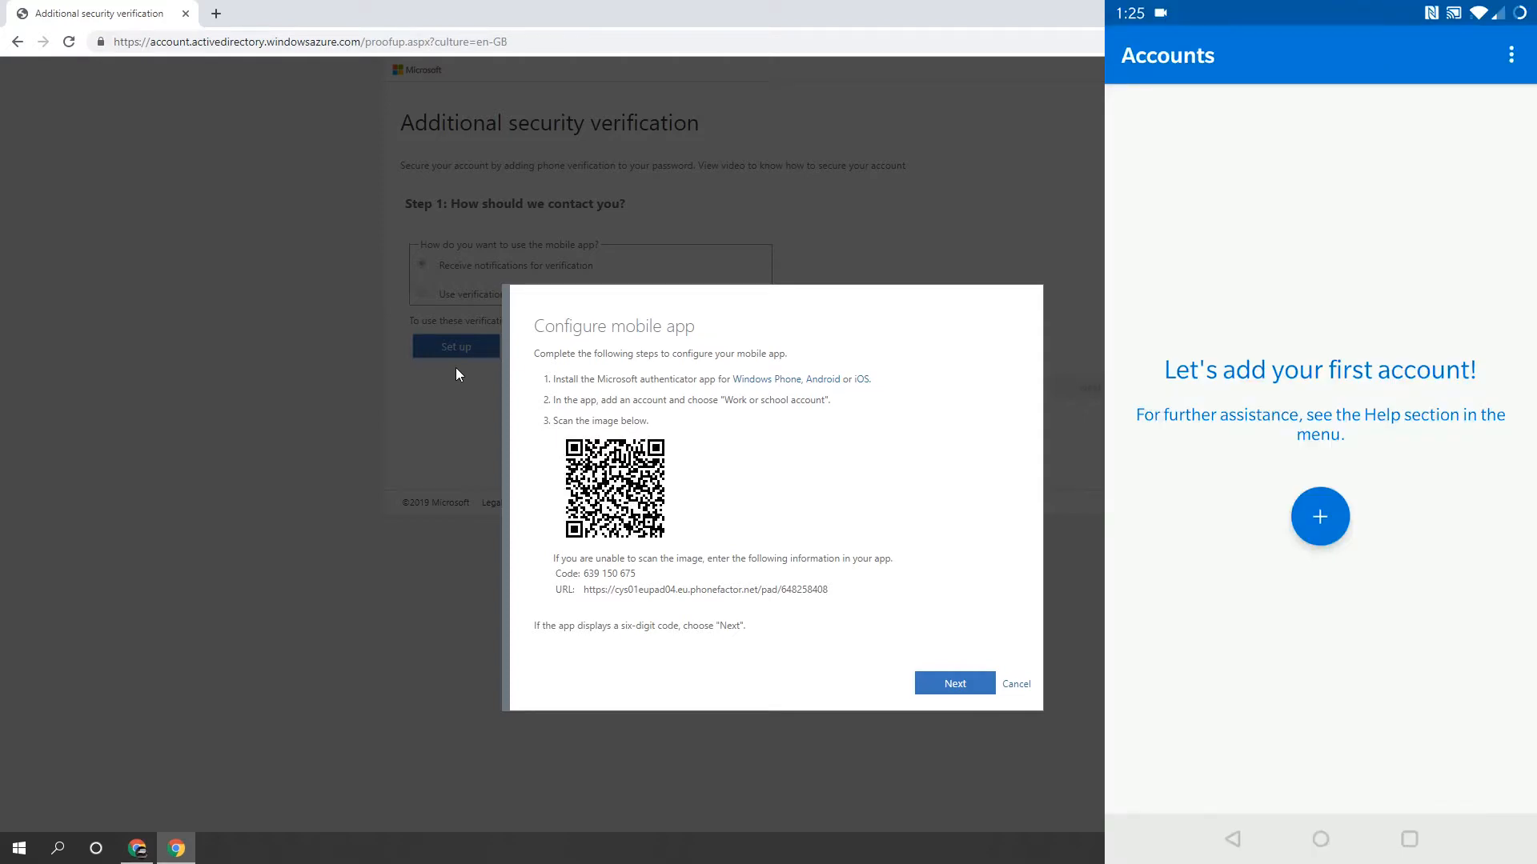
- Add a work account in Authenticator, allowing camera access to scan the QR code
click(1319, 516)
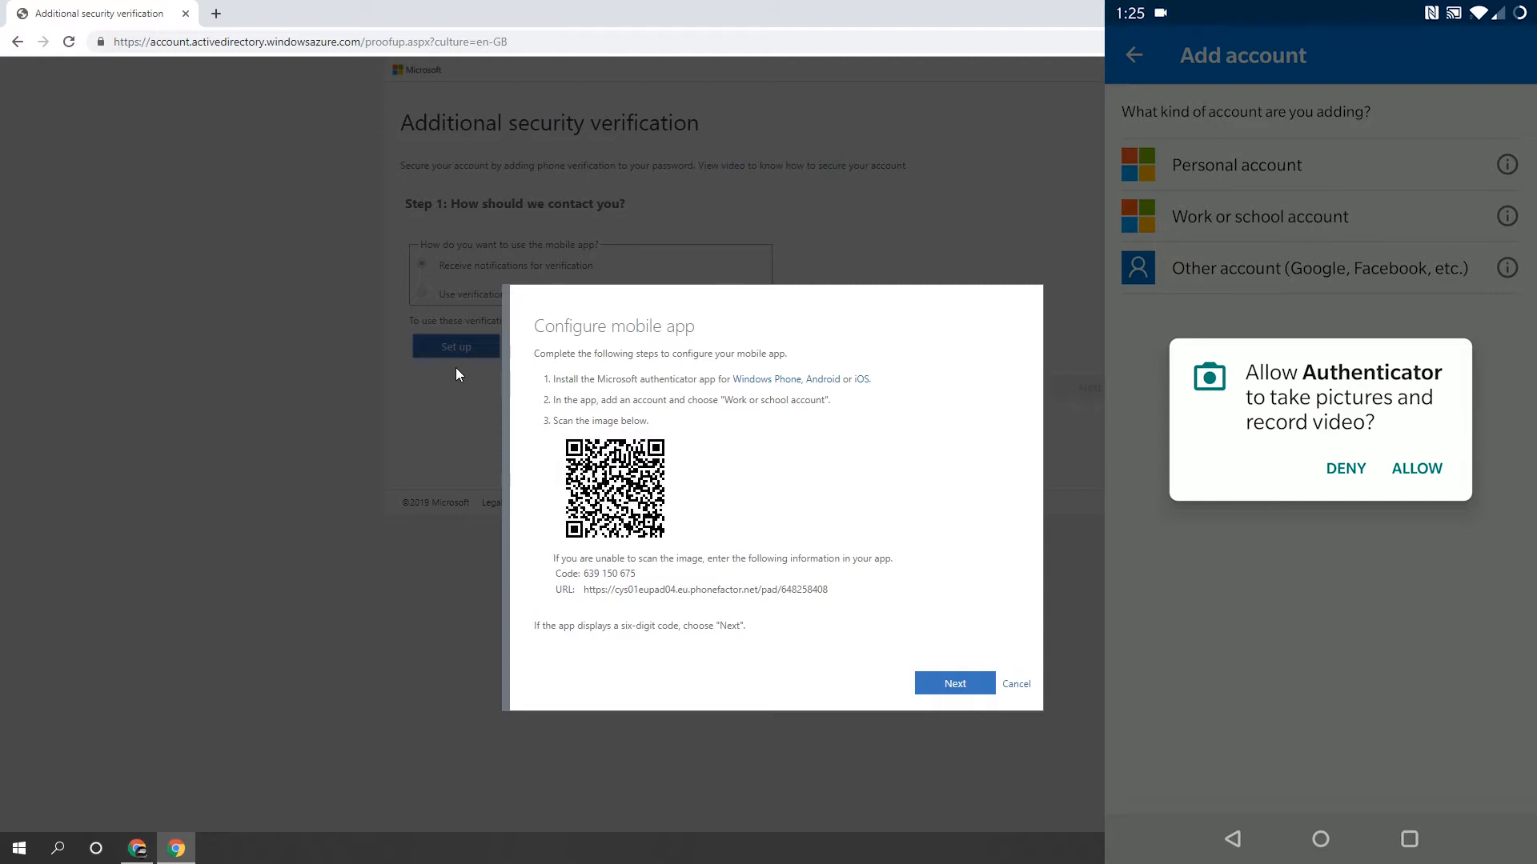
click(1414, 468)
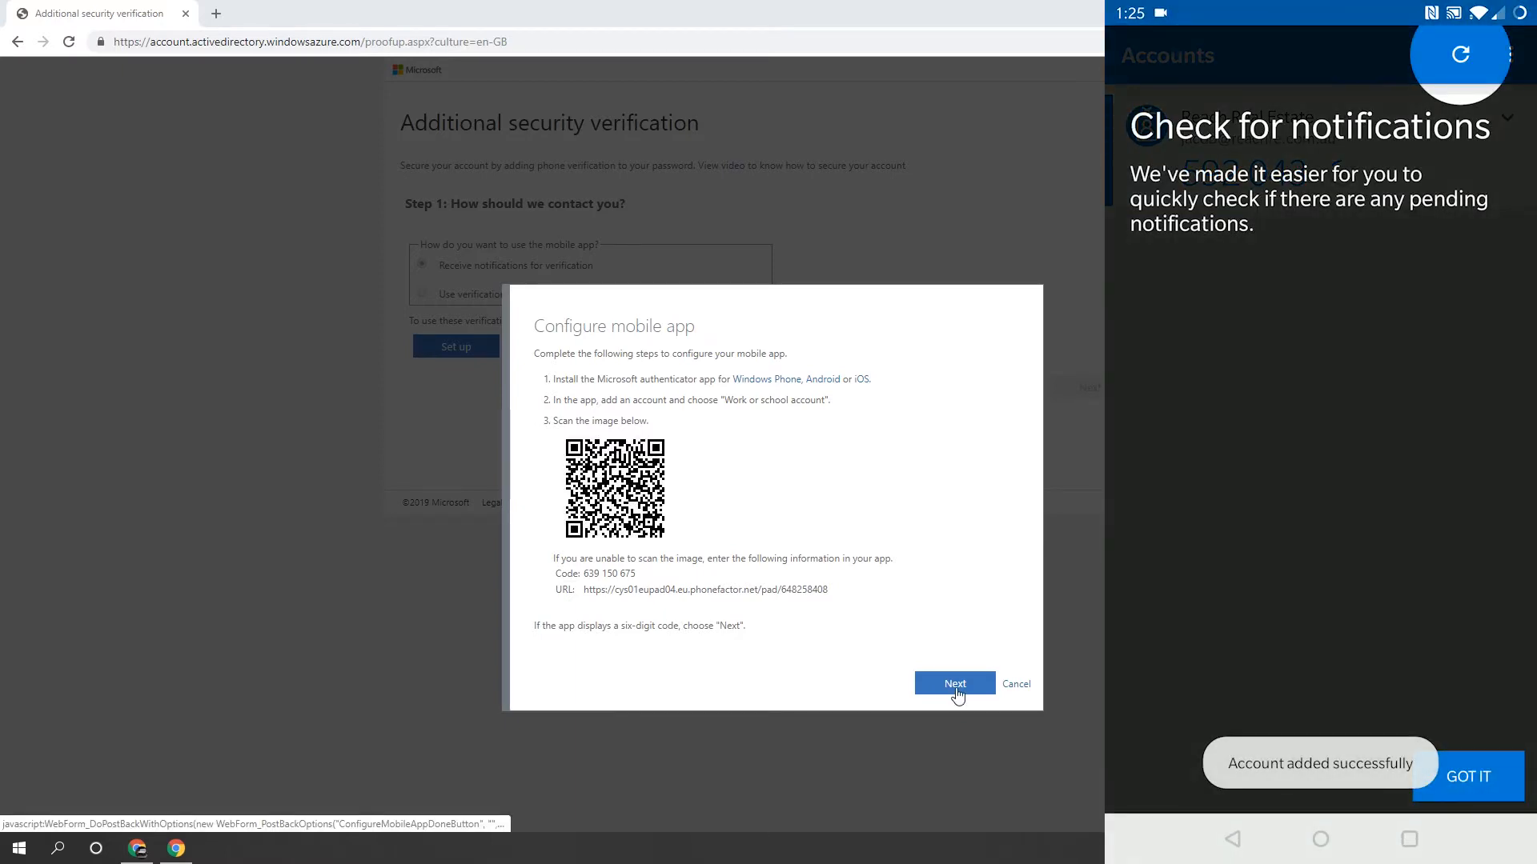
- Confirm the mobile app is configured and send the test sign-in notification
click(953, 683)
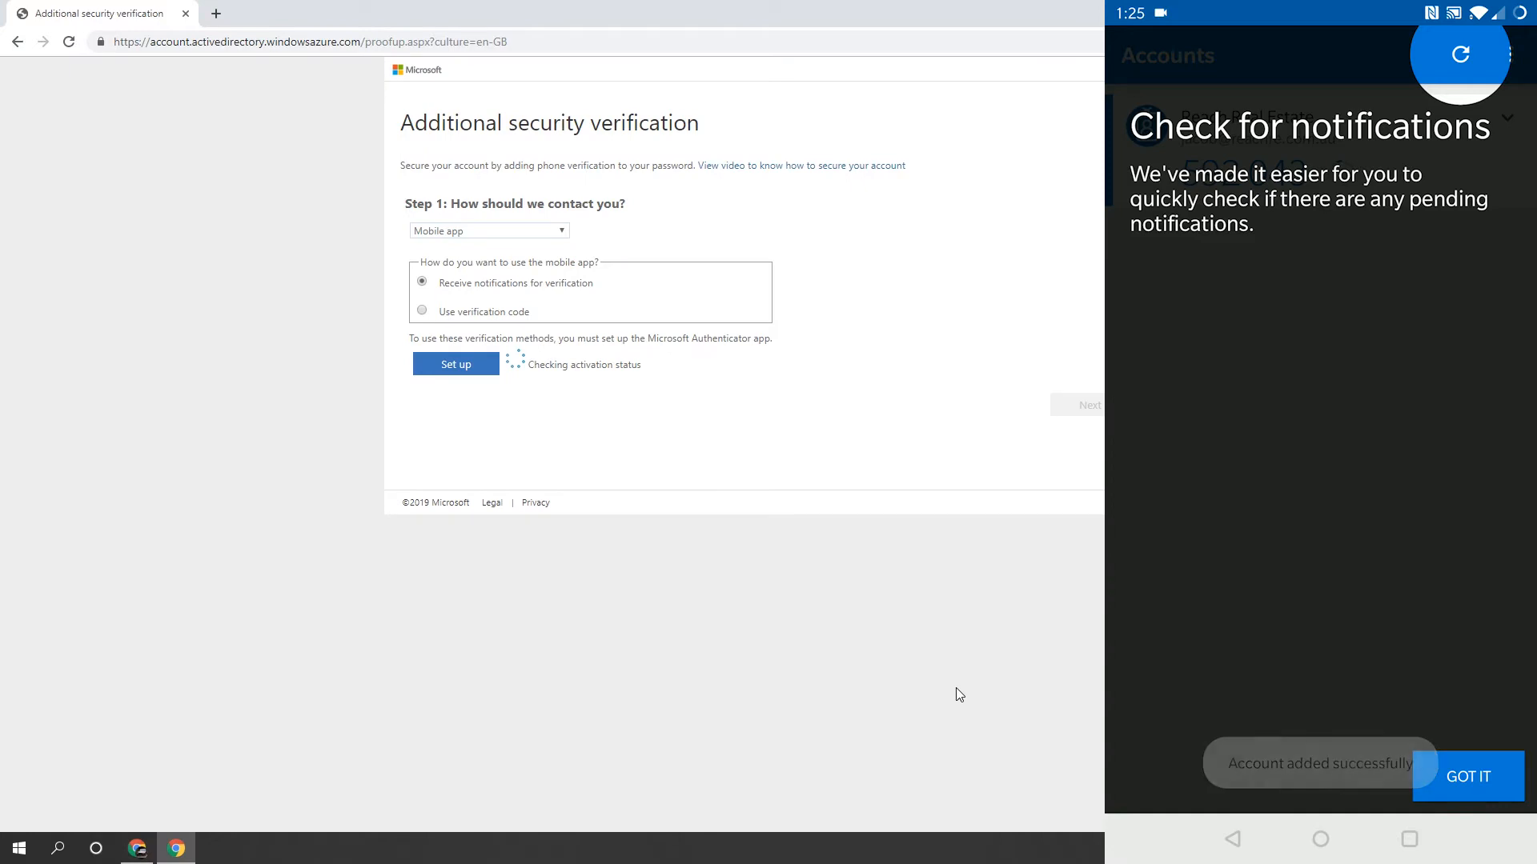
click(1467, 776)
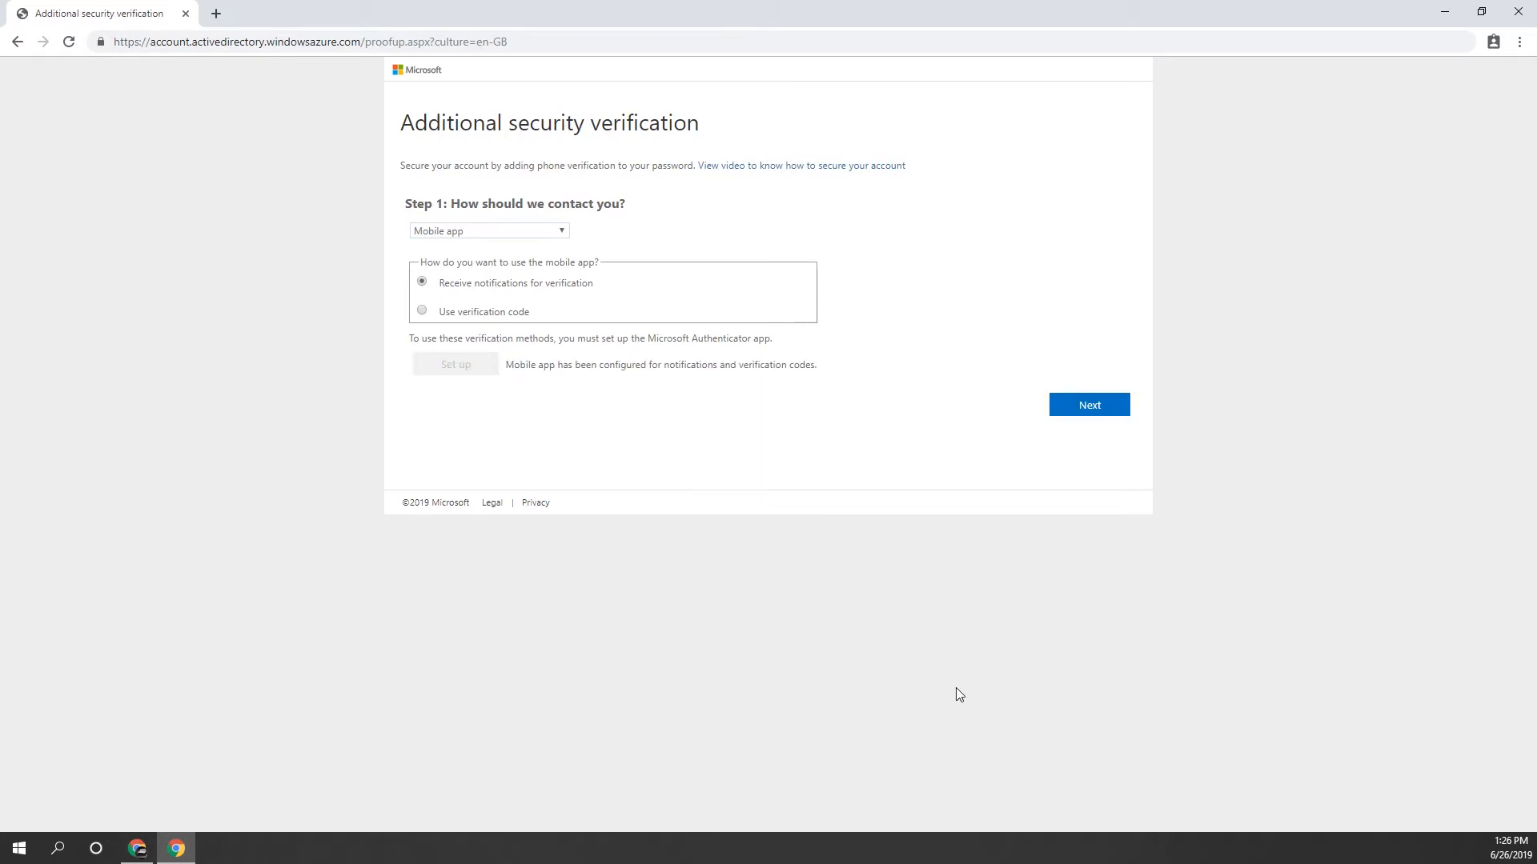
mouse_move(1009, 467)
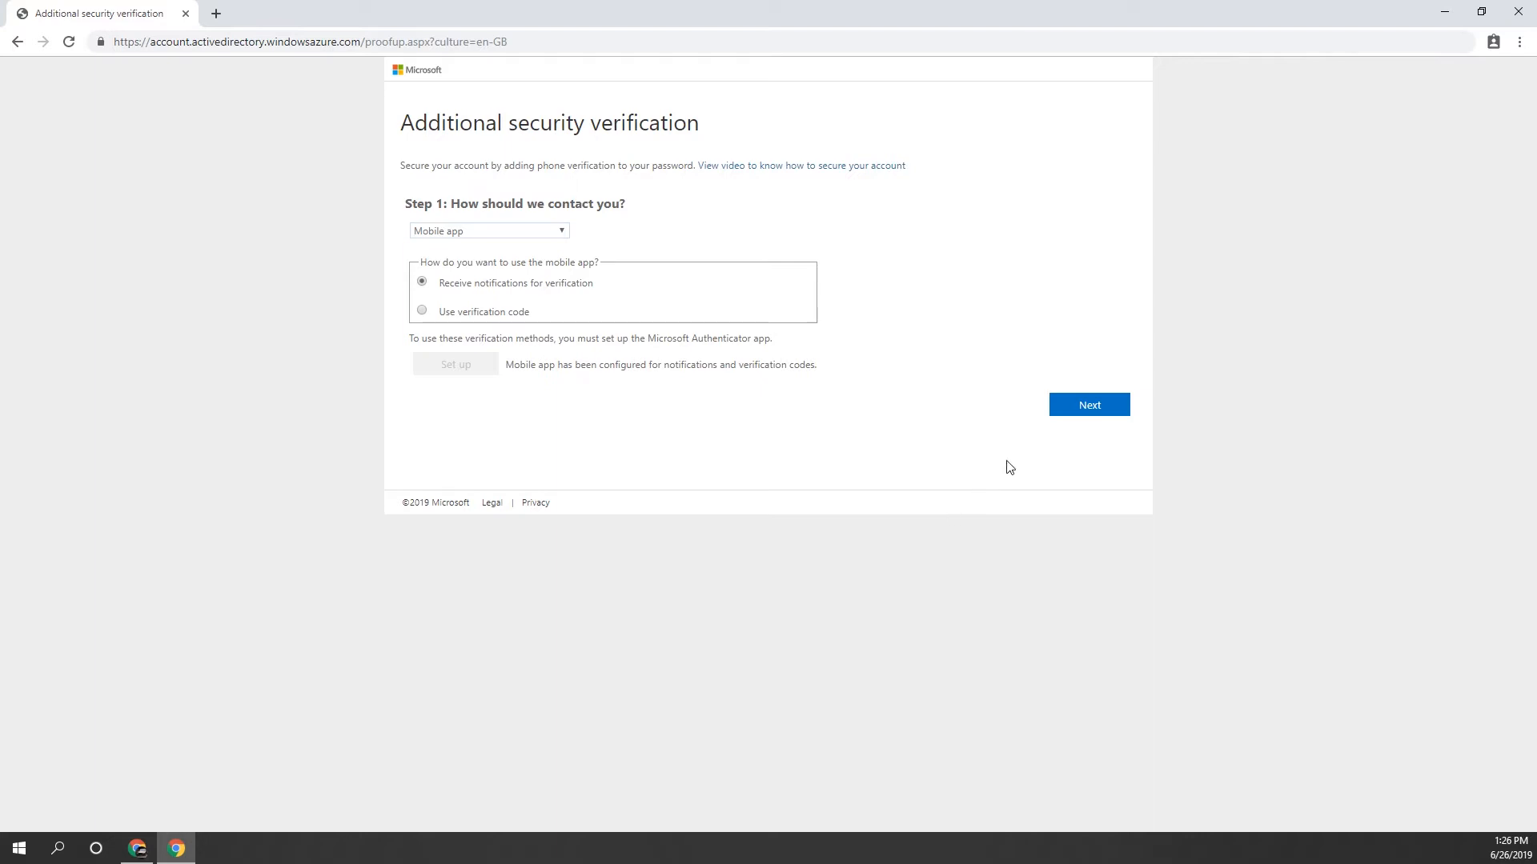
click(1088, 405)
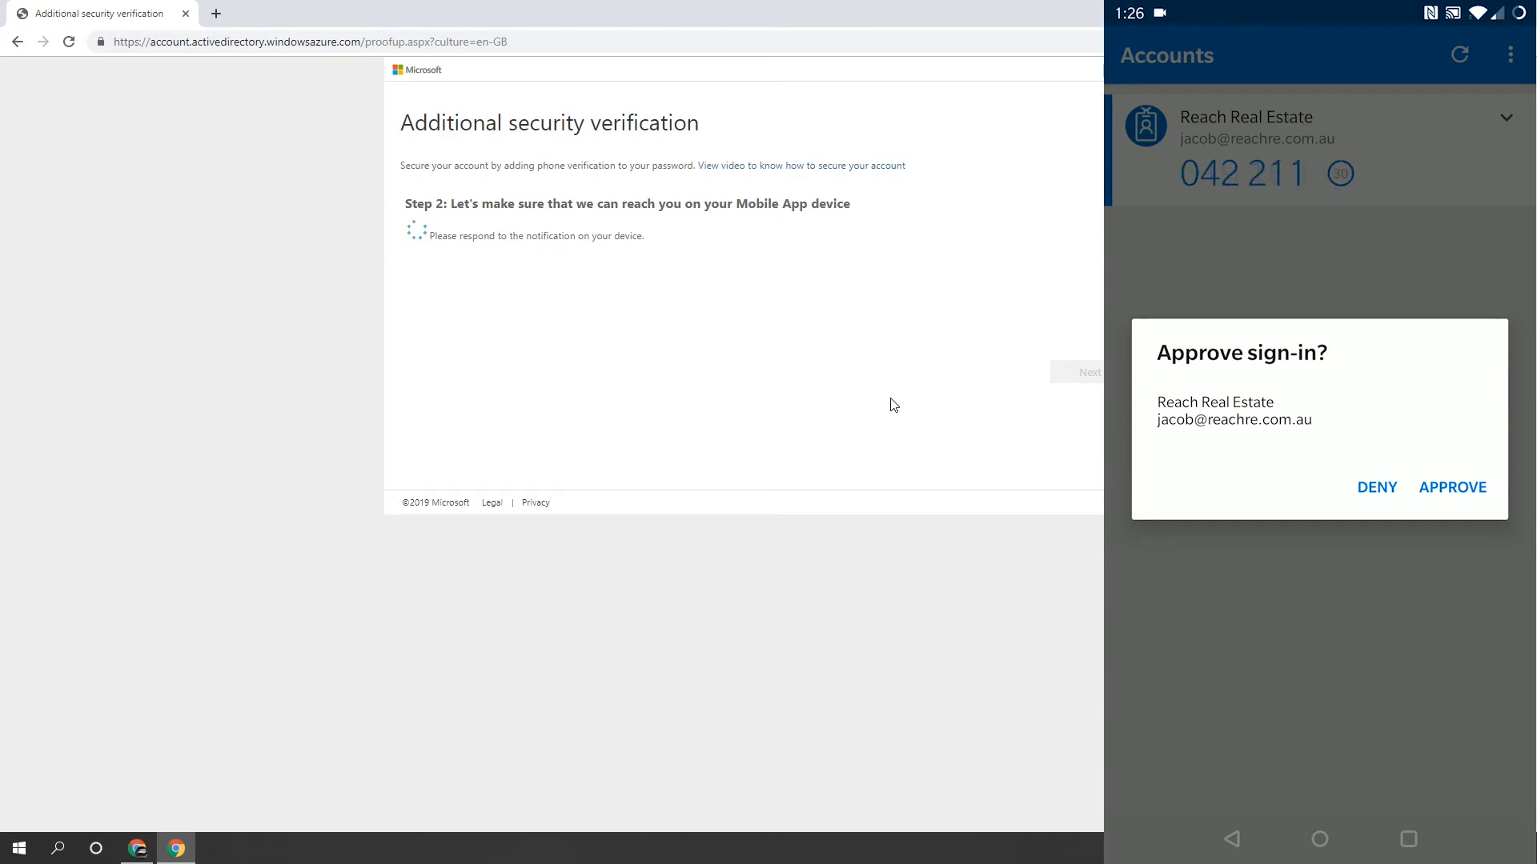
- Approve the sign-in request in Authenticator on the phone
click(1451, 487)
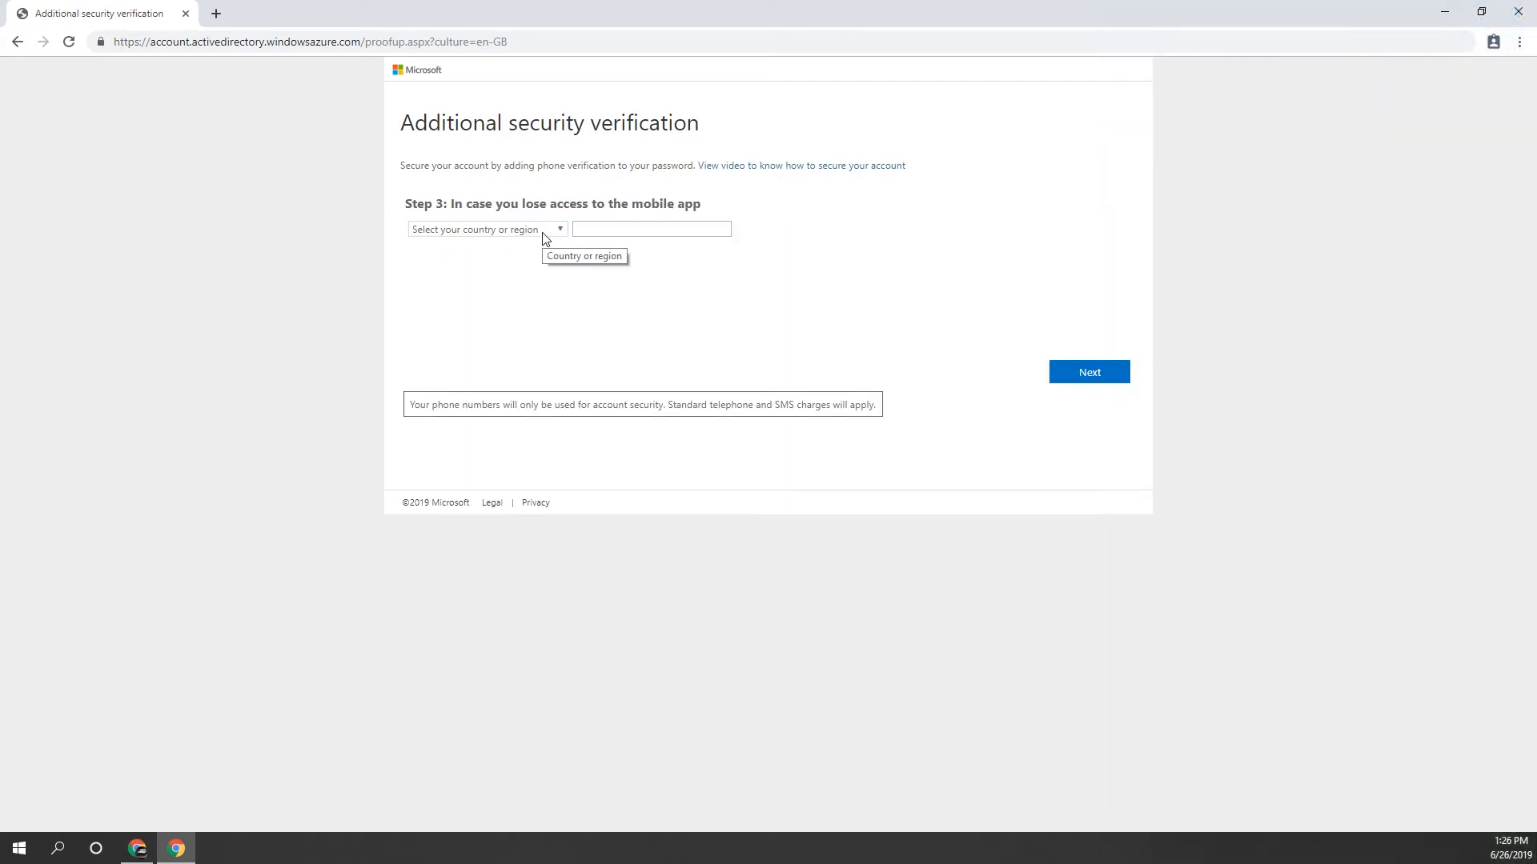
- Save an Australia (+61) backup phone number and reach the generated app password
click(484, 228)
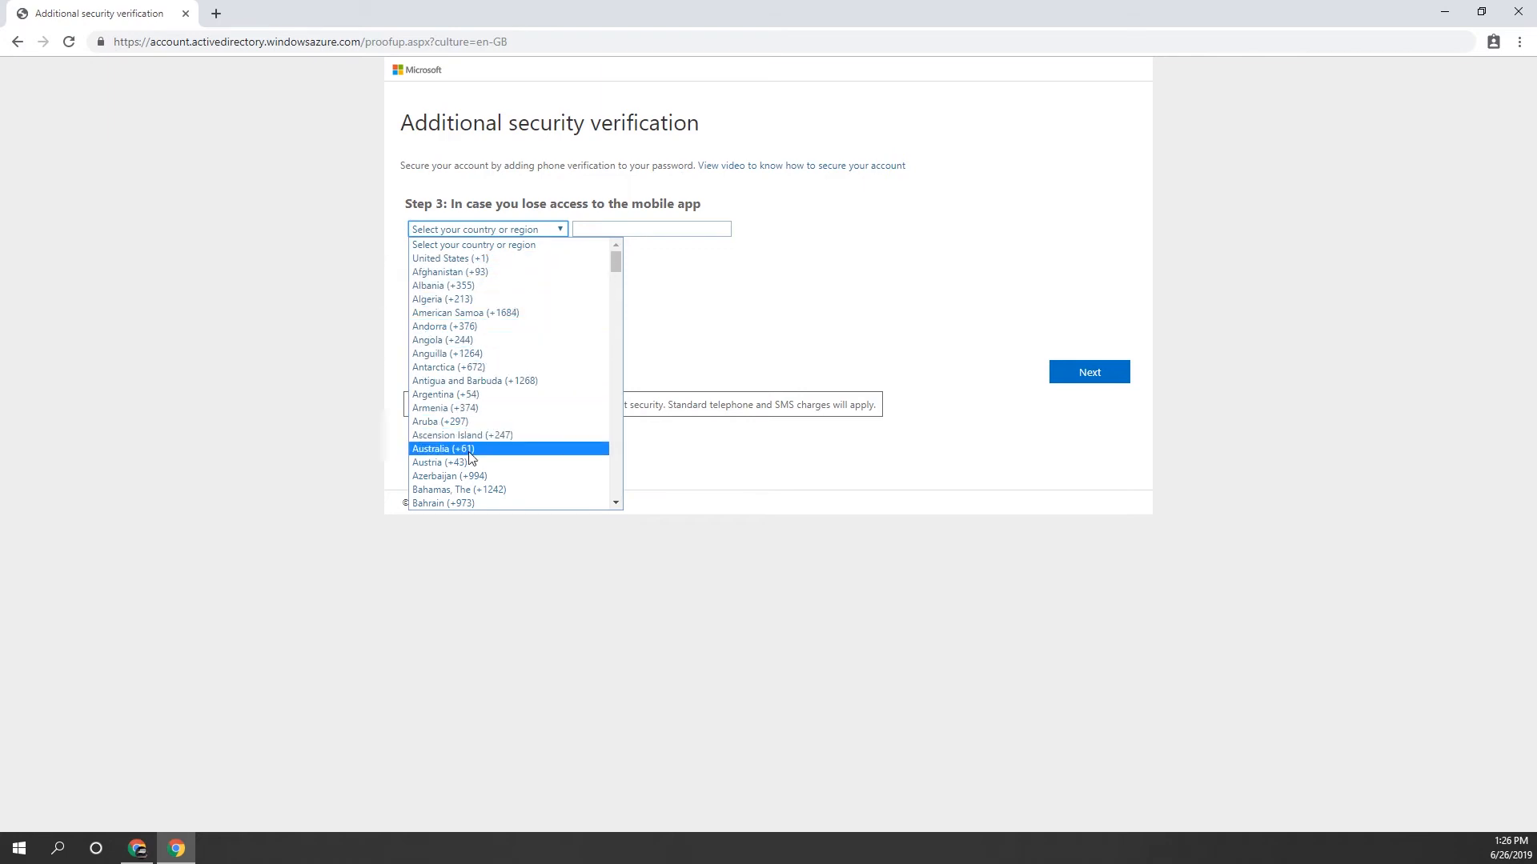
click(443, 449)
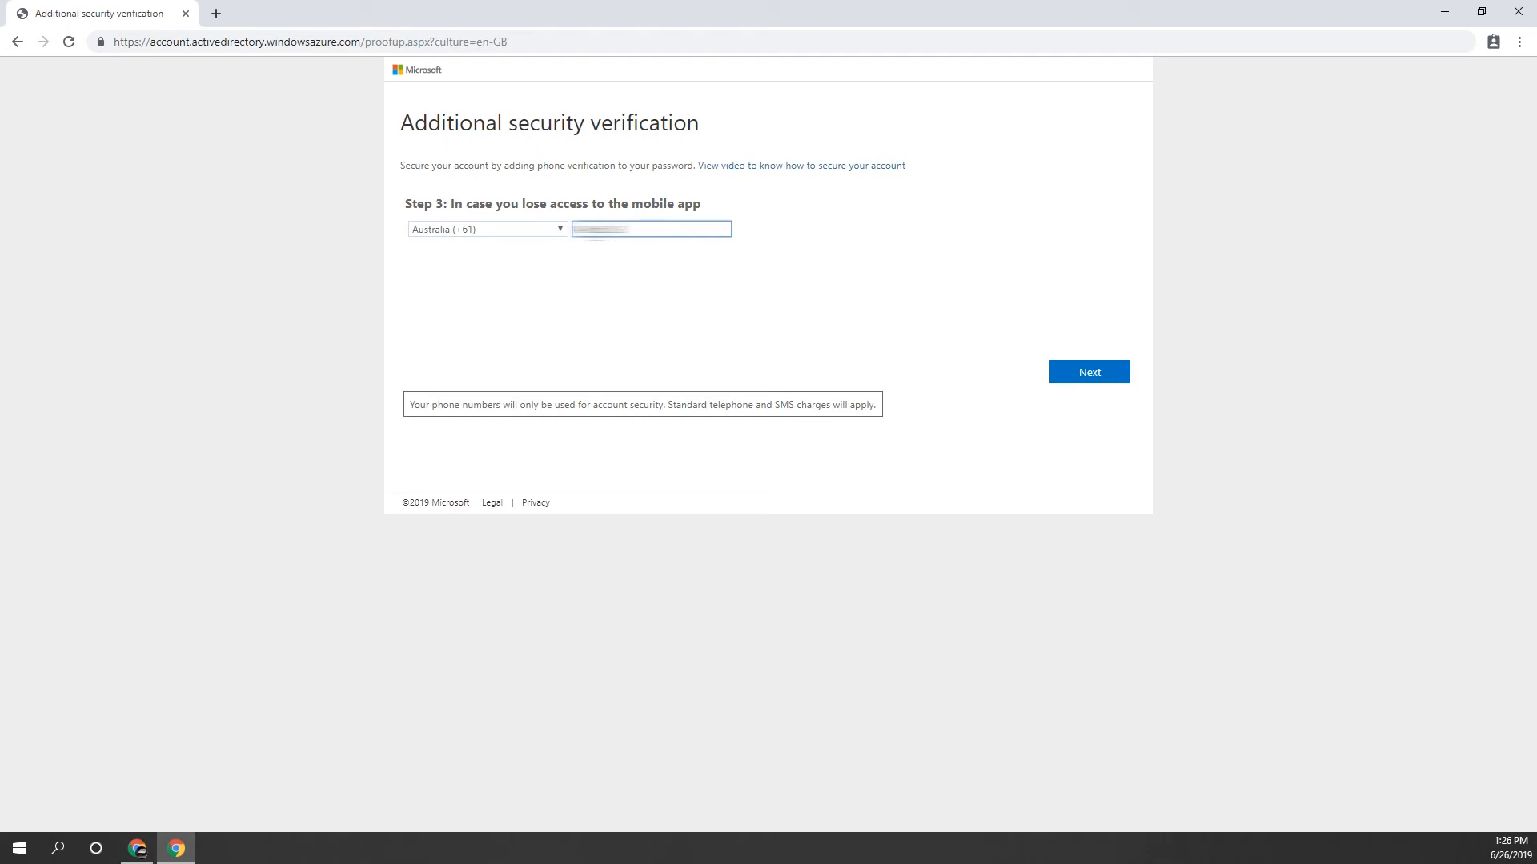
click(1088, 373)
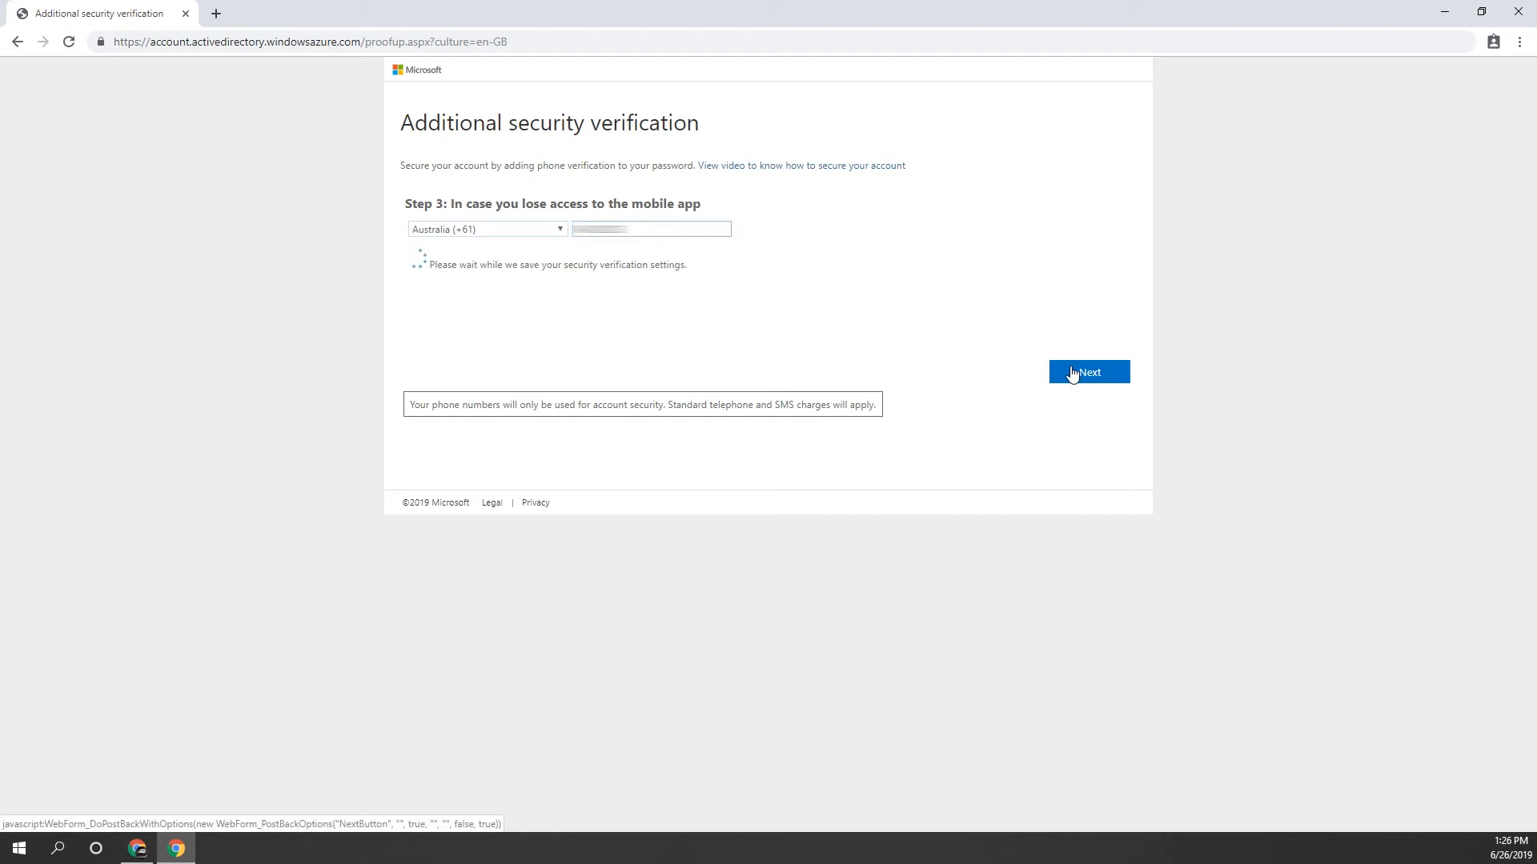
click(1088, 372)
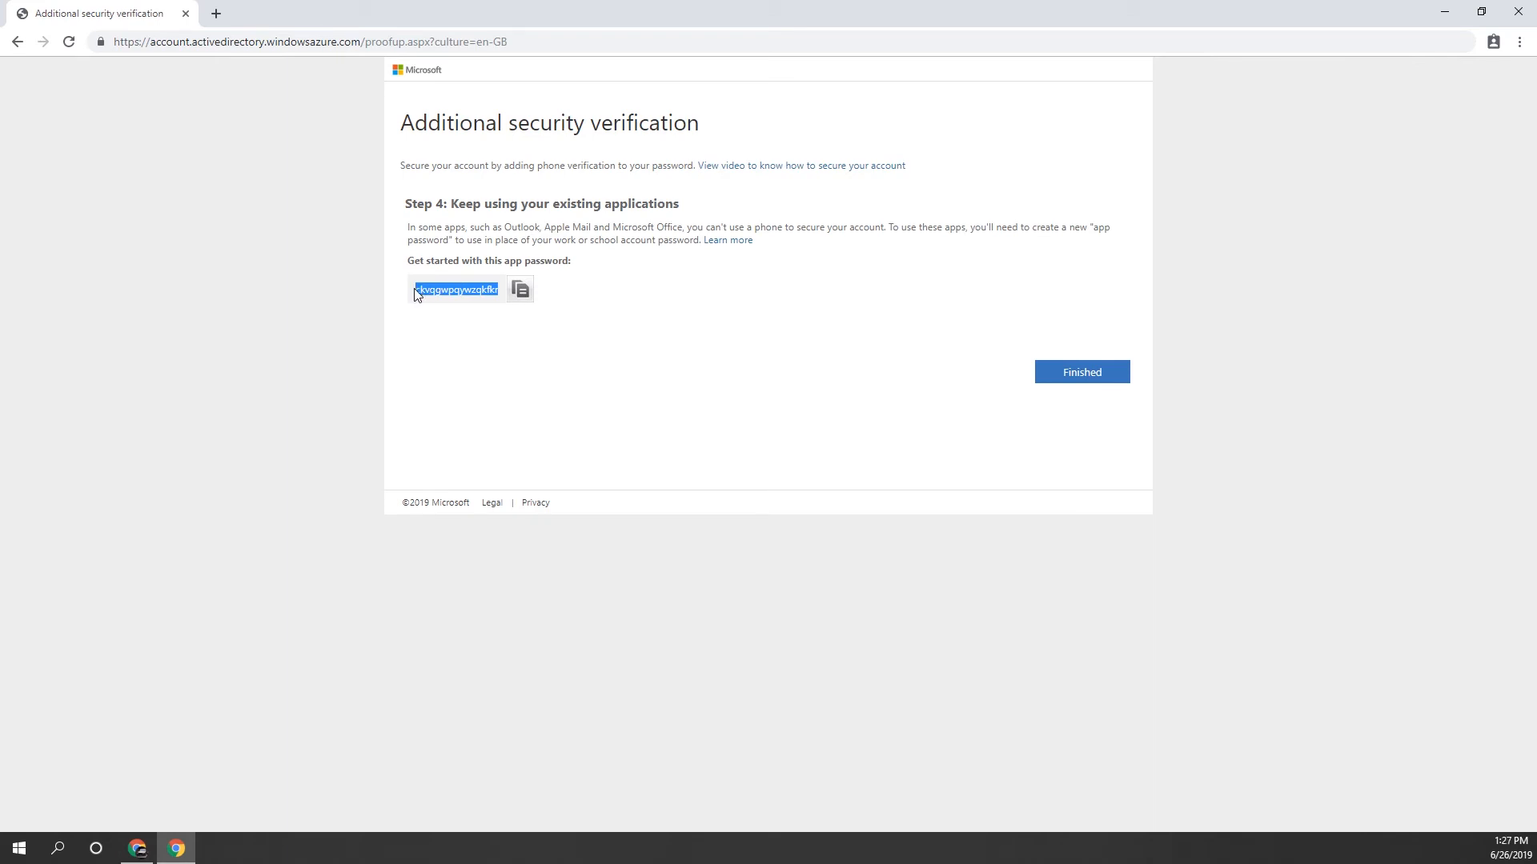
- Copy the generated app password and mark the verification setup Finished
right_click(456, 289)
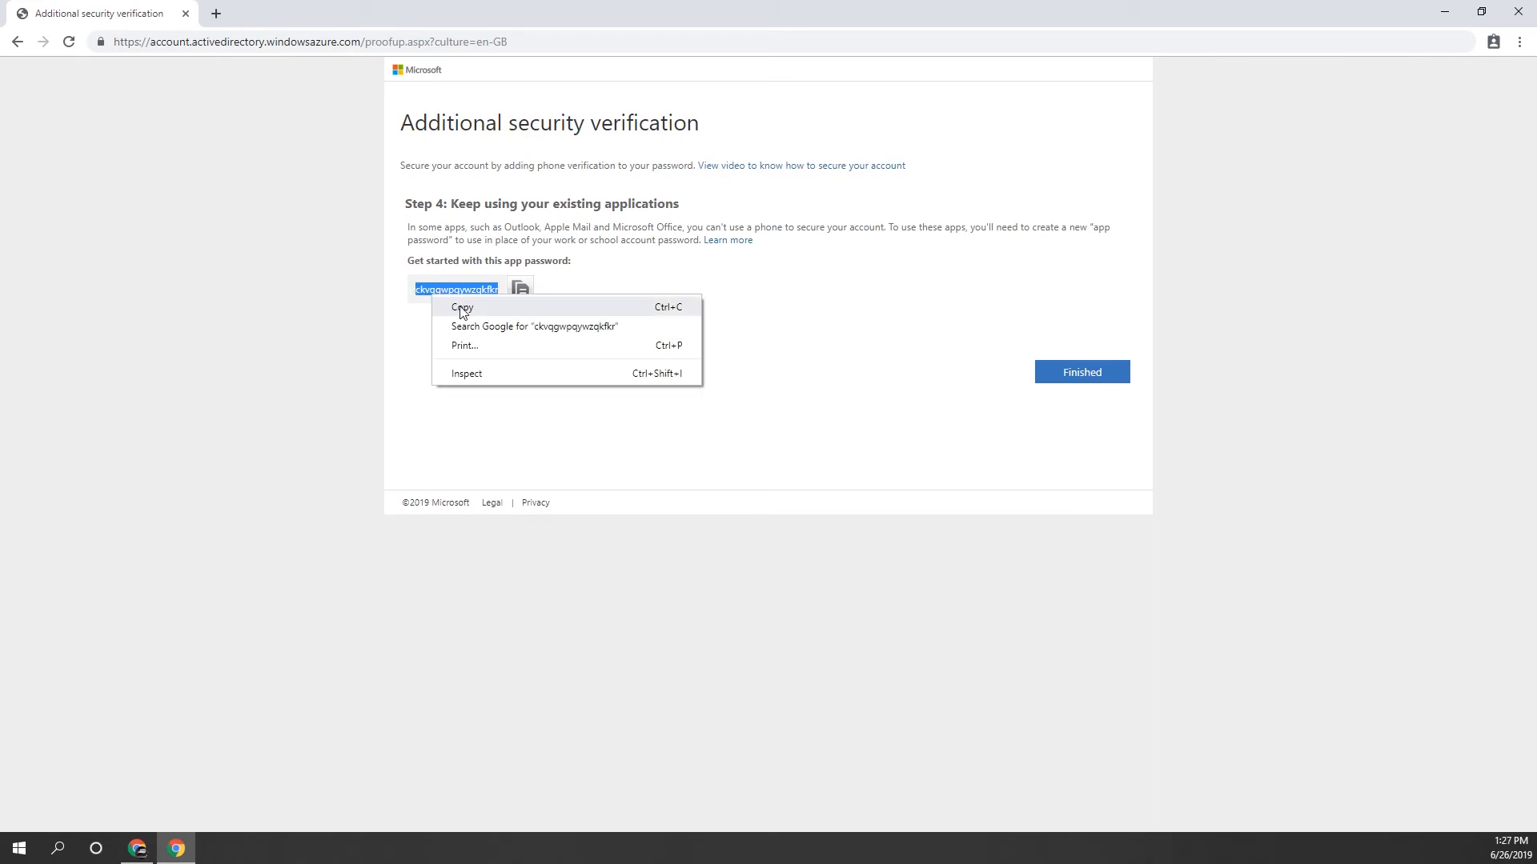
click(462, 307)
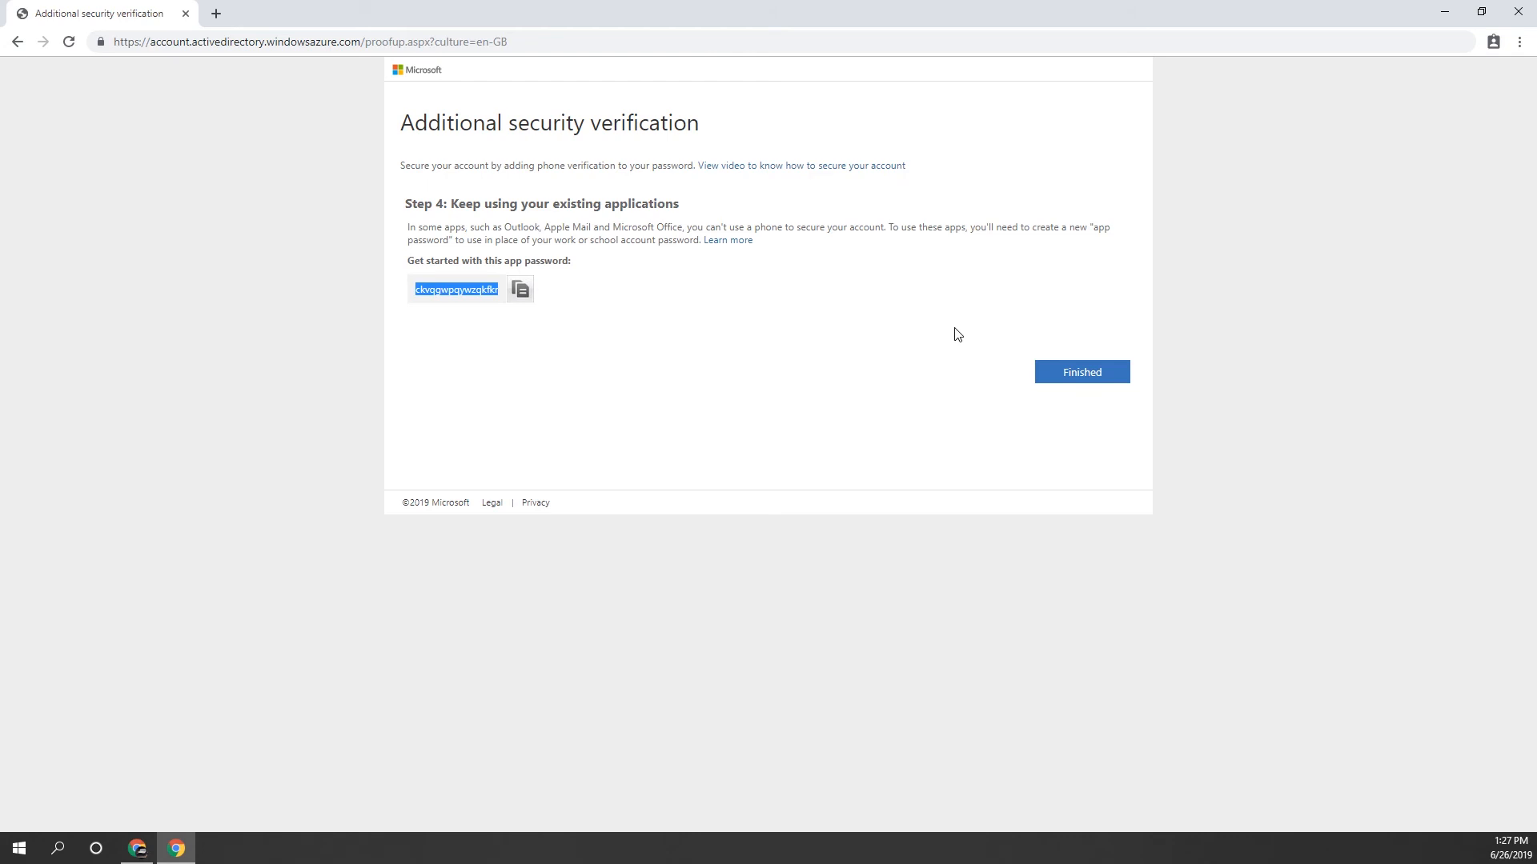
click(1081, 371)
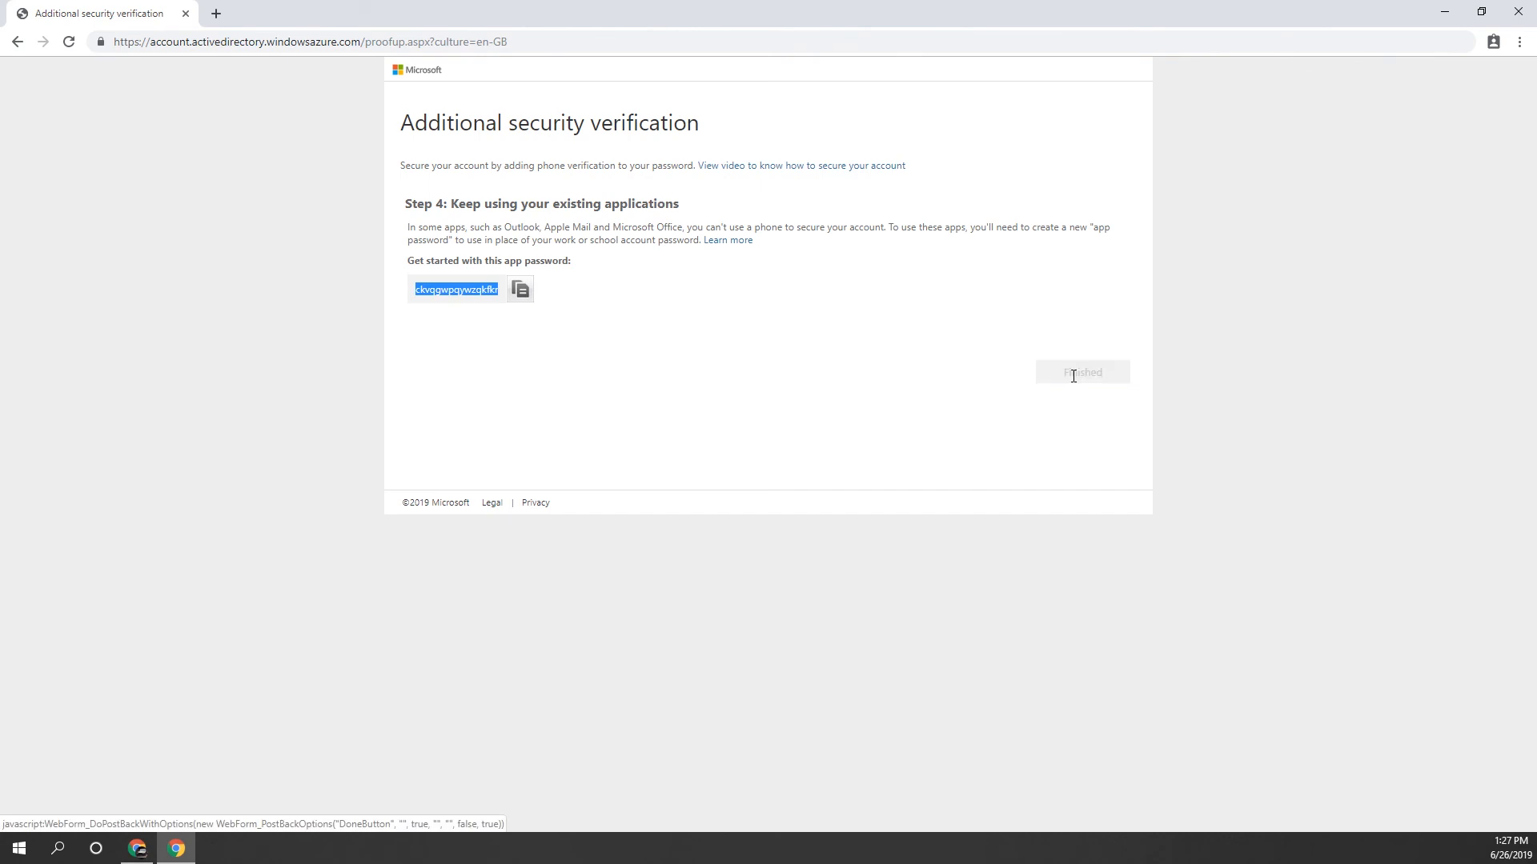
- Answer Yes to stay signed in to the Microsoft account
click(1081, 372)
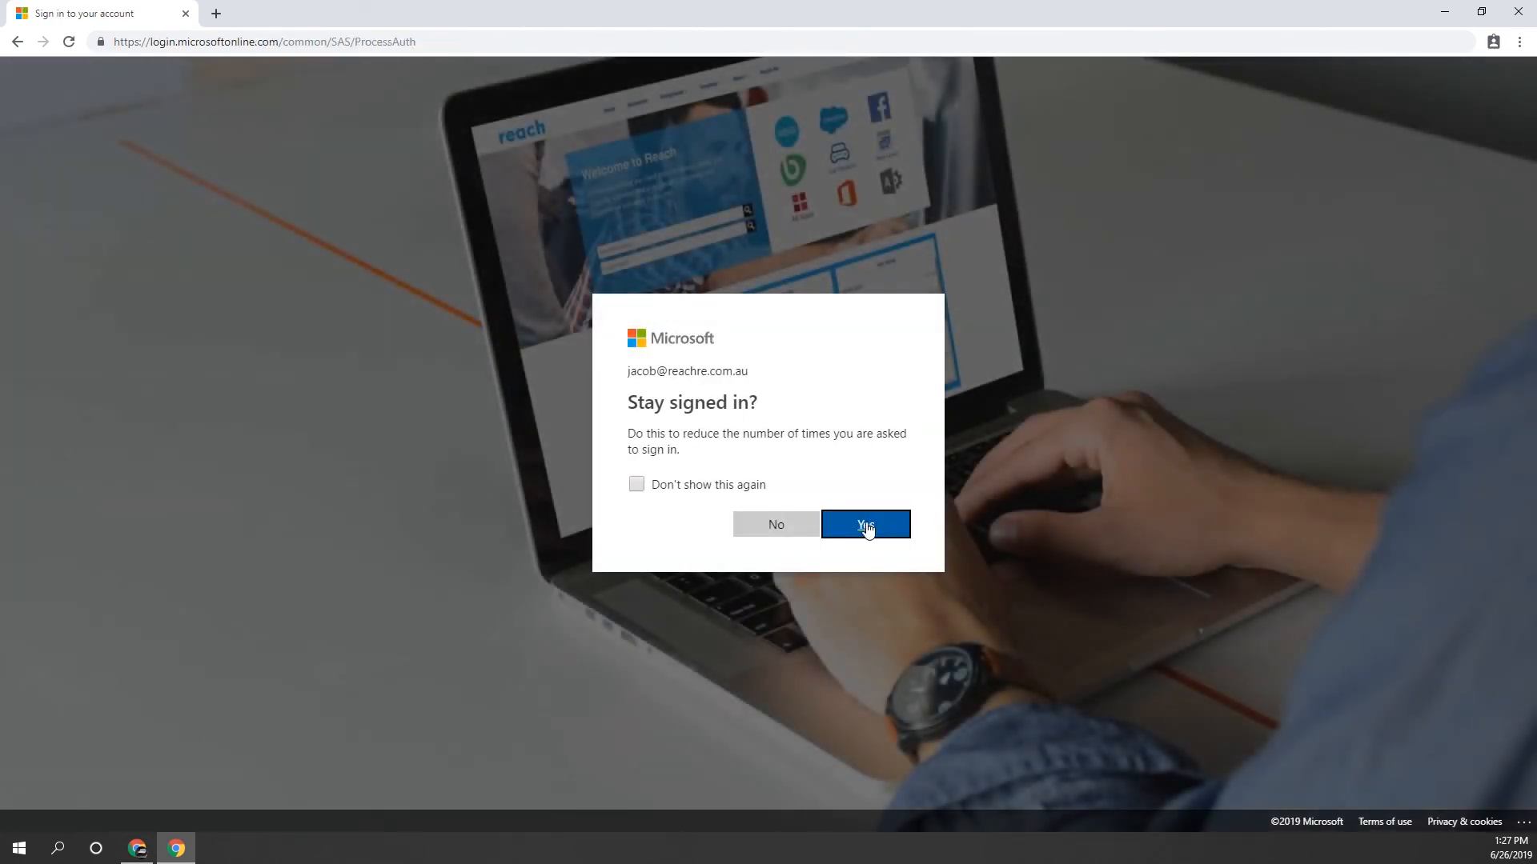